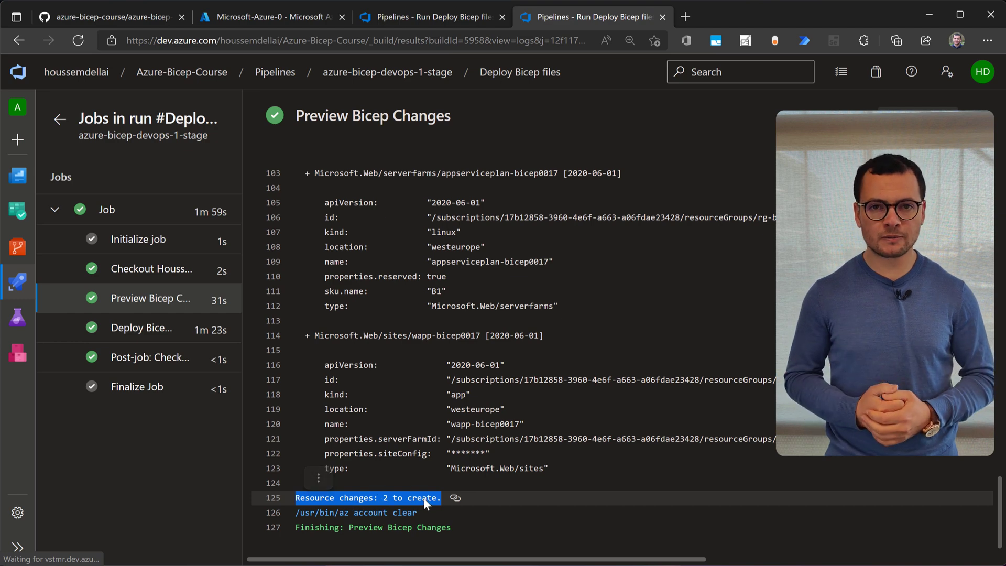
Review the deployed resource group, the pipeline YAML, then the azure-bicep-course GitHub repository
click(269, 17)
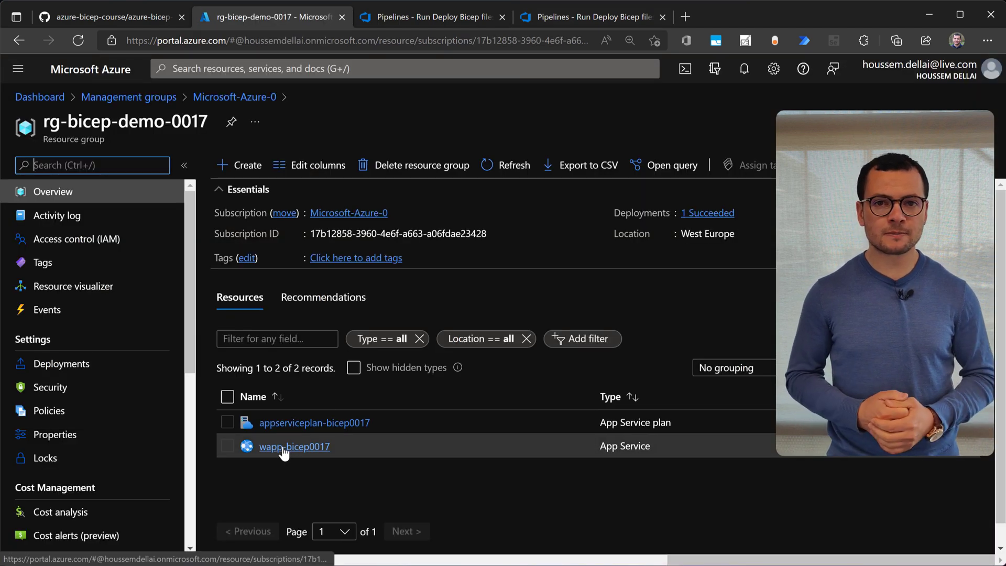
click(590, 17)
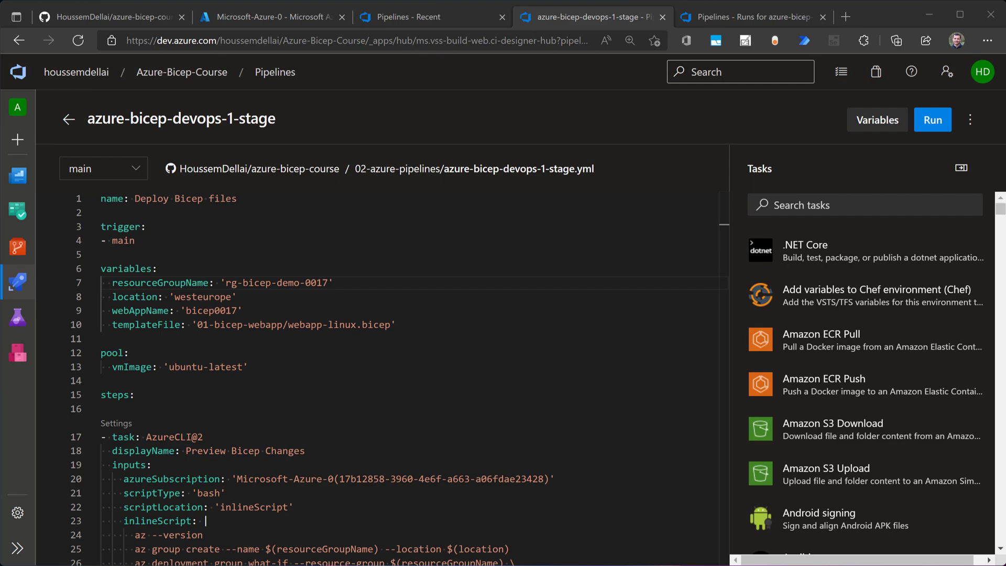
click(109, 16)
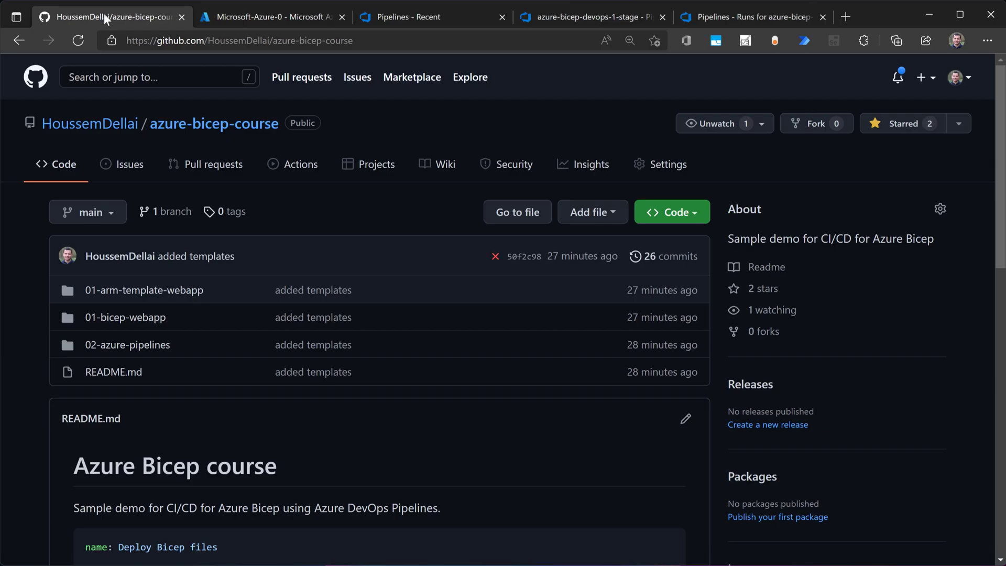
mouse_move(124, 317)
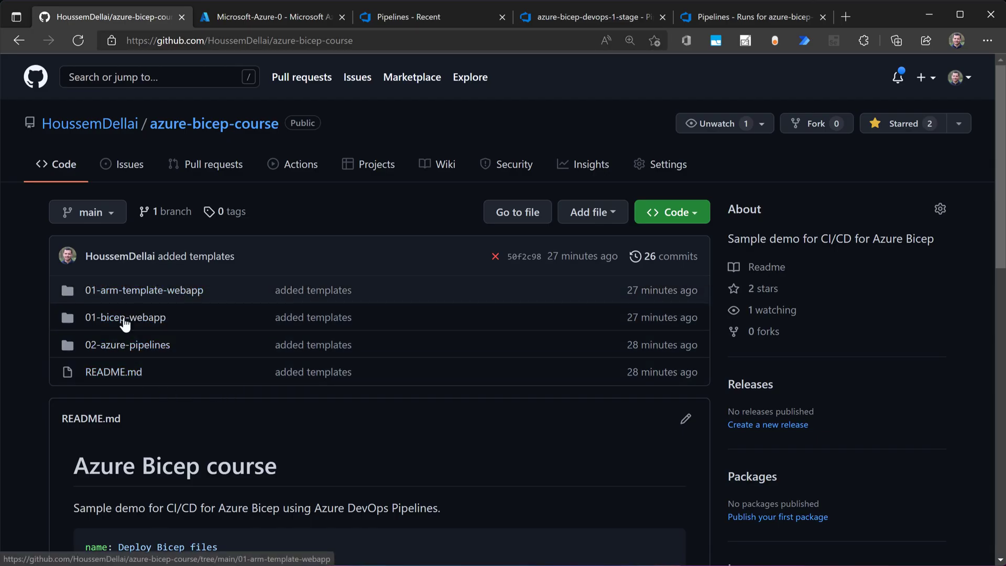
mouse_move(127, 345)
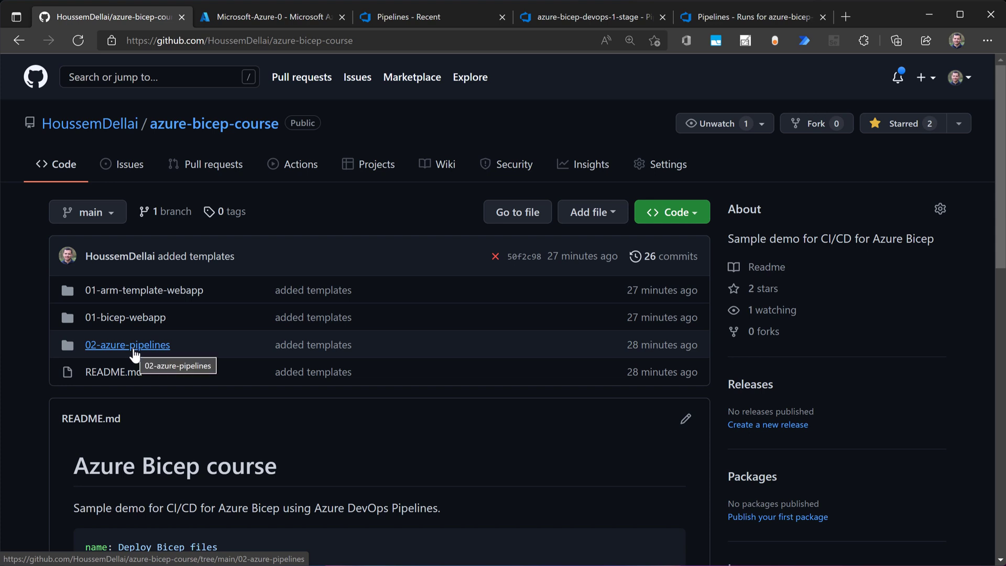
mouse_move(227, 448)
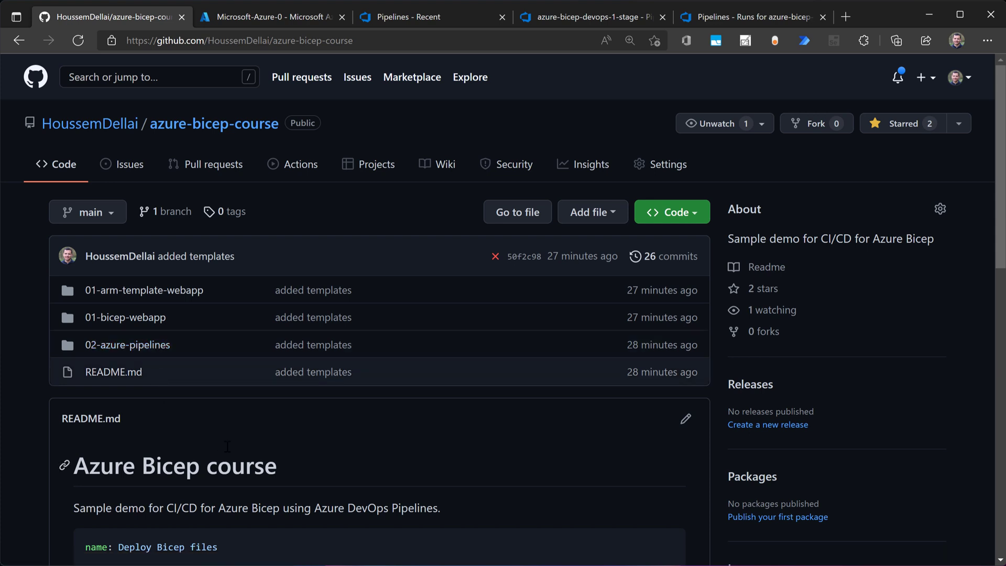
Show the subscription's resource groups list, with only cloud-shell-storage-westeurope and NetworkWatcherRG present
click(272, 16)
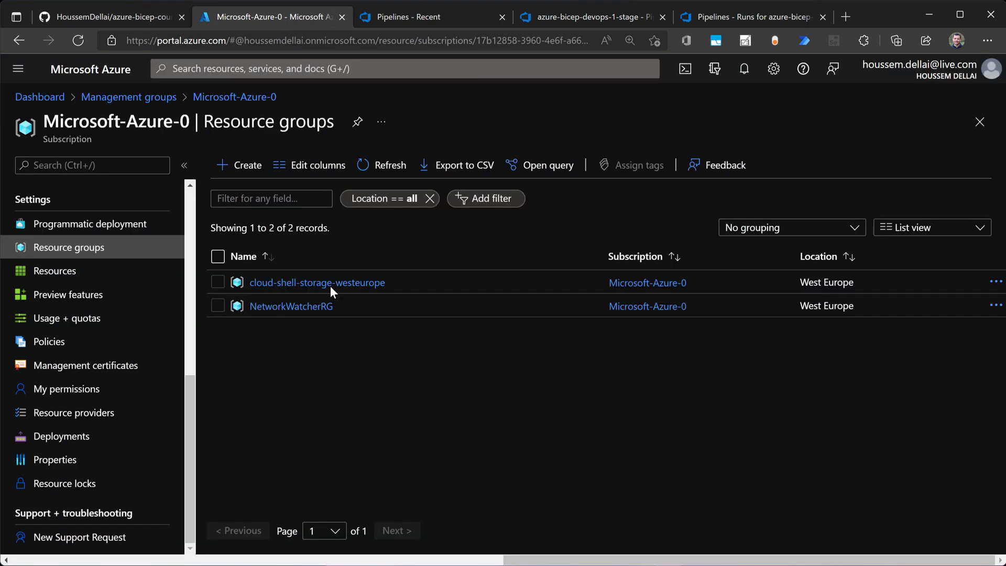
mouse_move(342, 377)
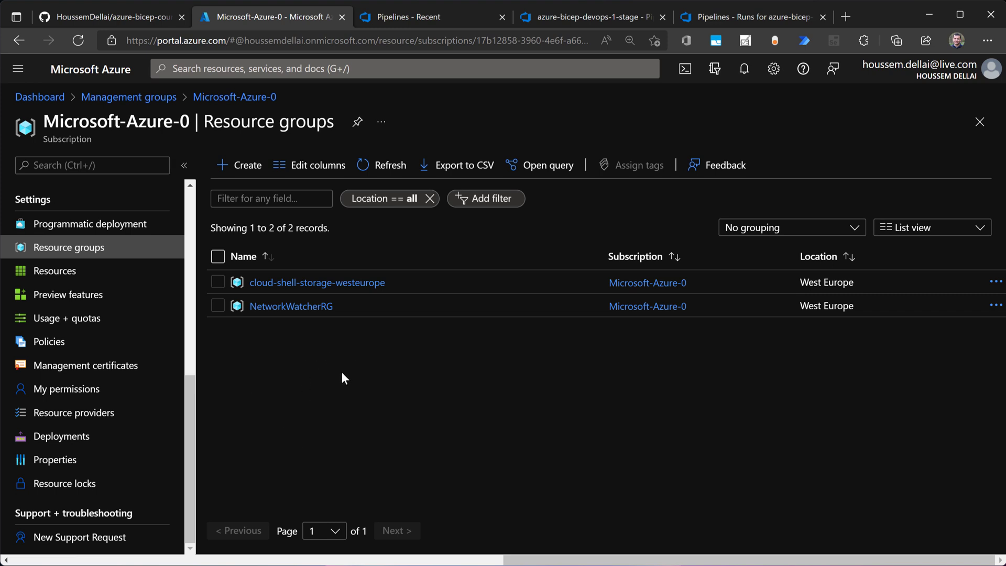
mouse_move(356, 411)
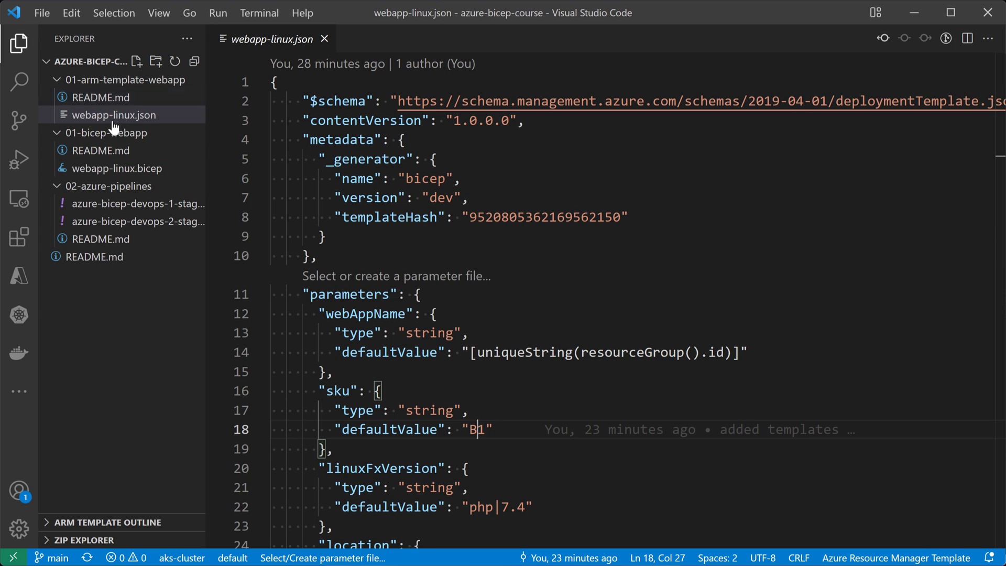
mouse_move(581, 450)
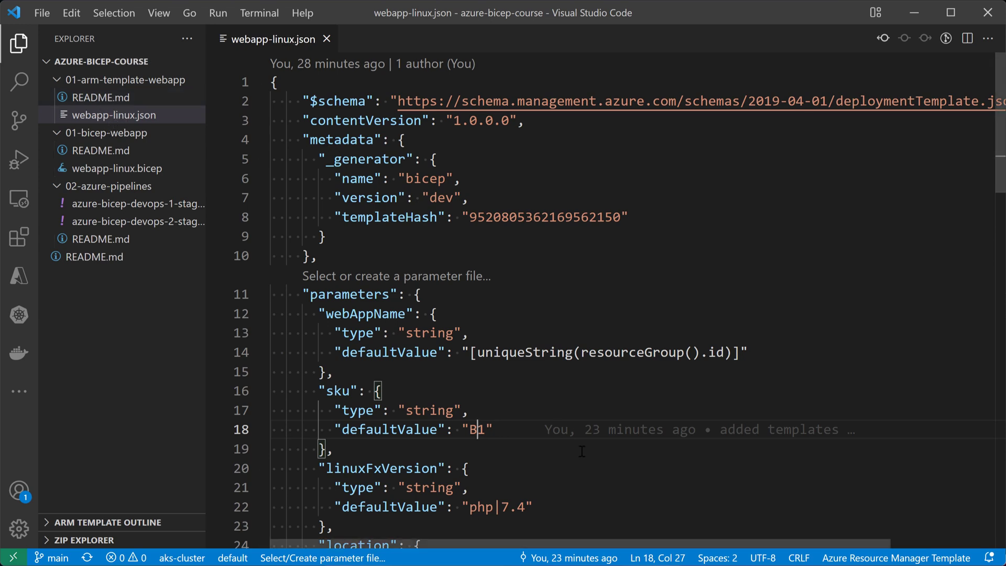
Scroll through the resources of webapp-linux.json and return to the top
scroll(down, 3)
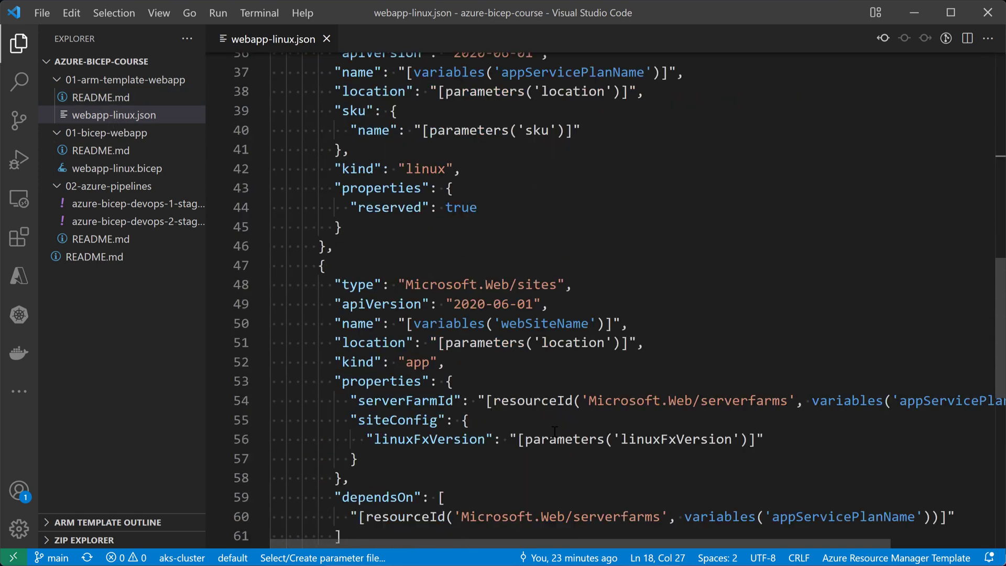
scroll(up, 3)
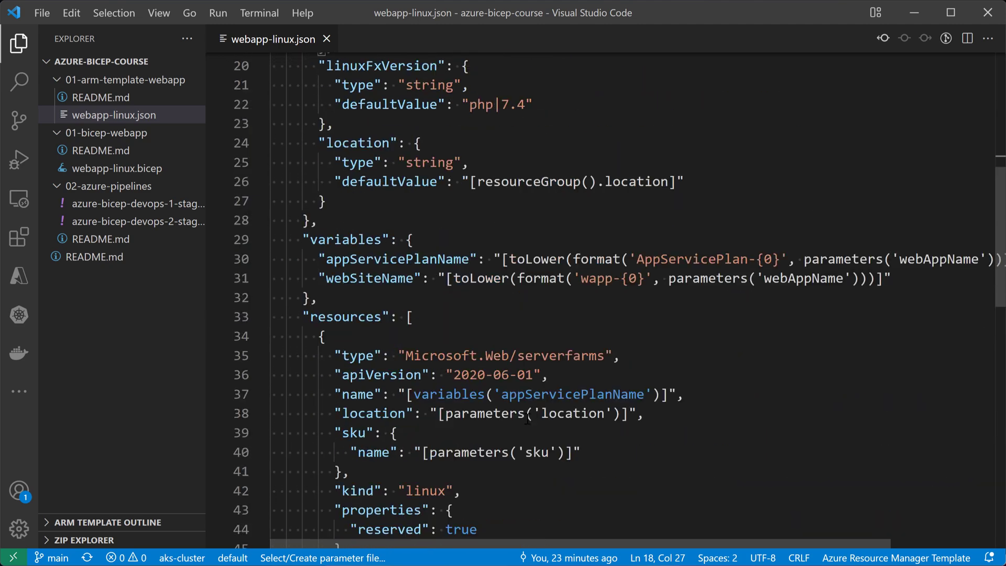
scroll(up, 3)
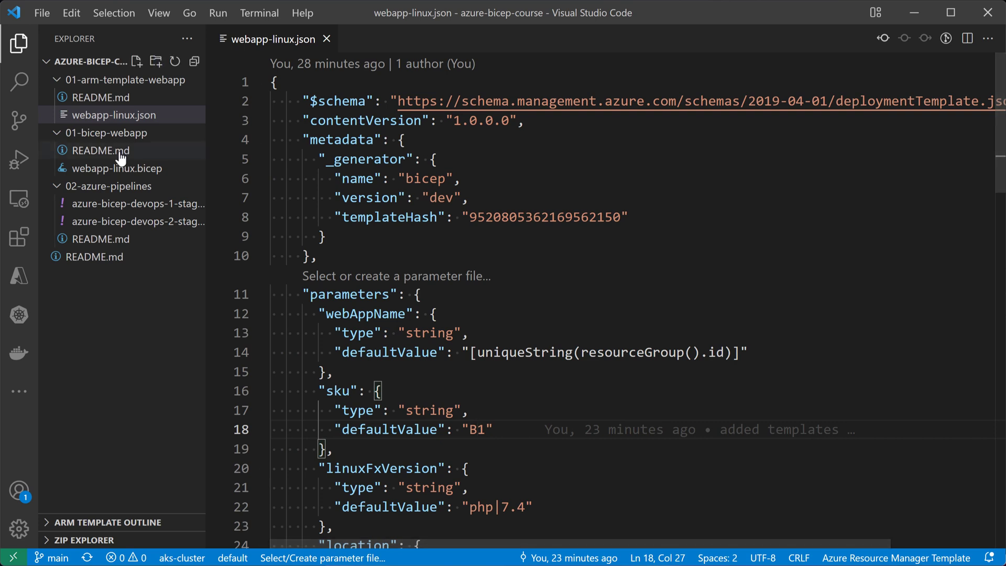
Show webapp-linux.bicep and highlight its webAppName, sku, linuxFxVersion and location parameters
click(116, 167)
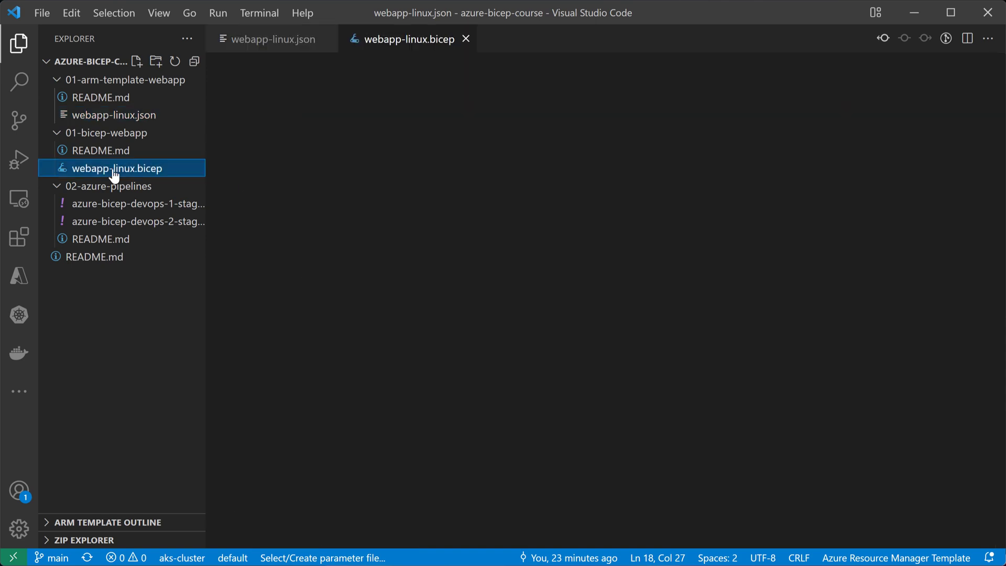
click(116, 168)
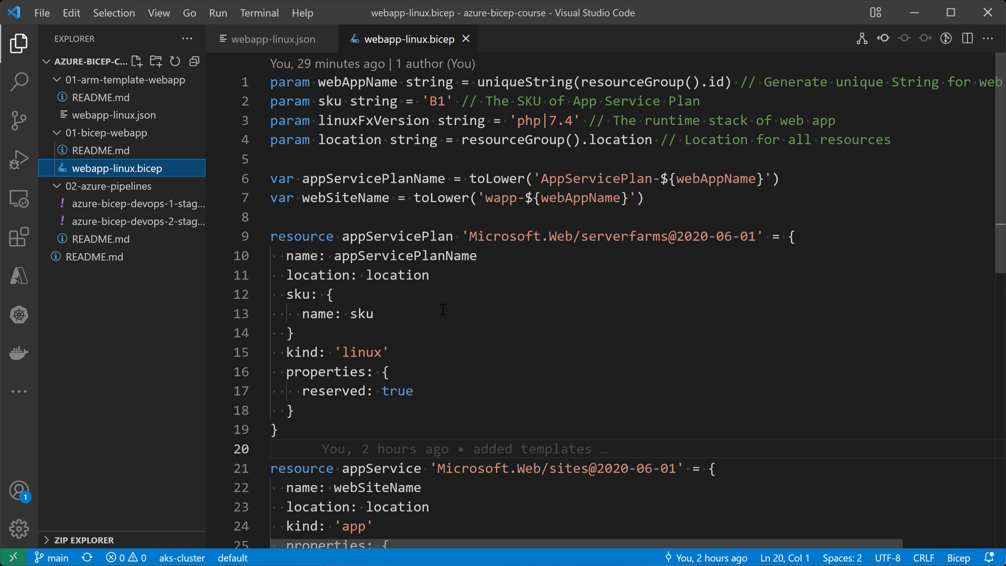
mouse_move(449, 345)
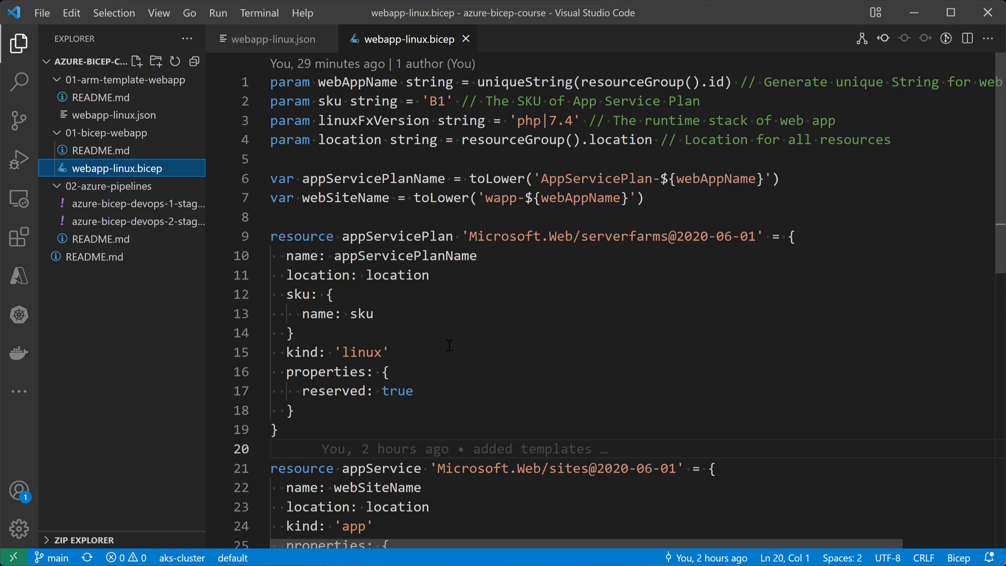
mouse_move(440, 372)
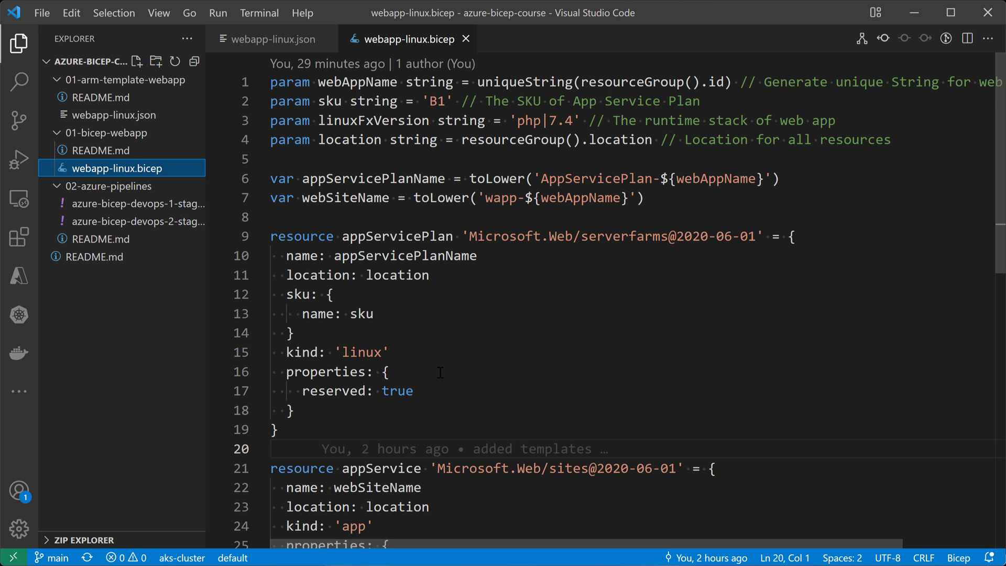
mouse_move(430, 307)
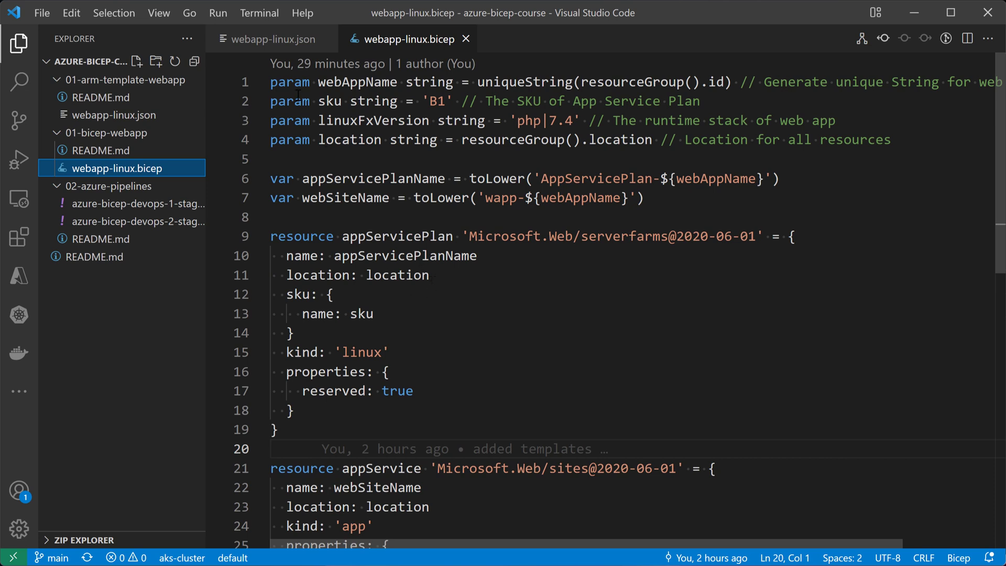
double_click(357, 82)
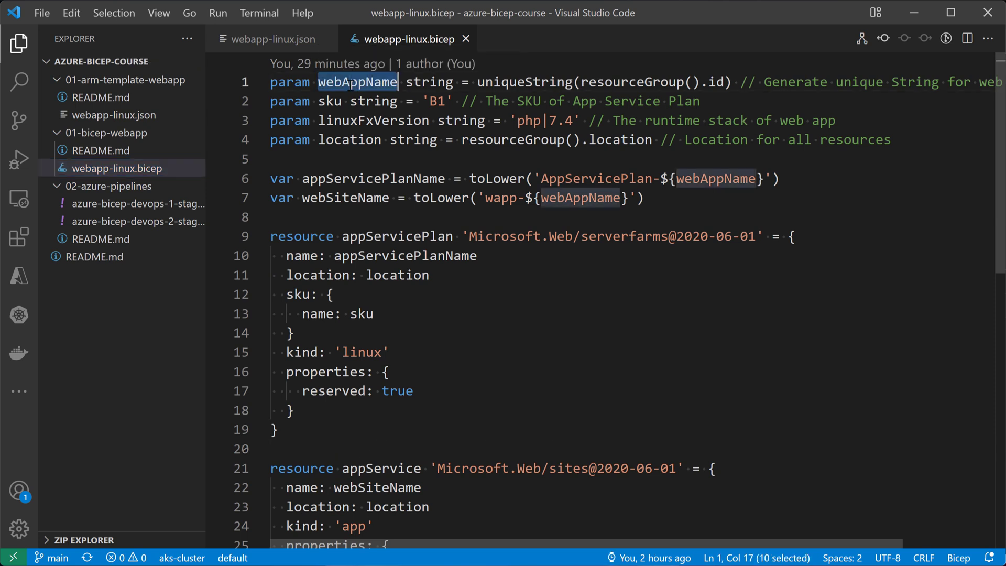
double_click(328, 100)
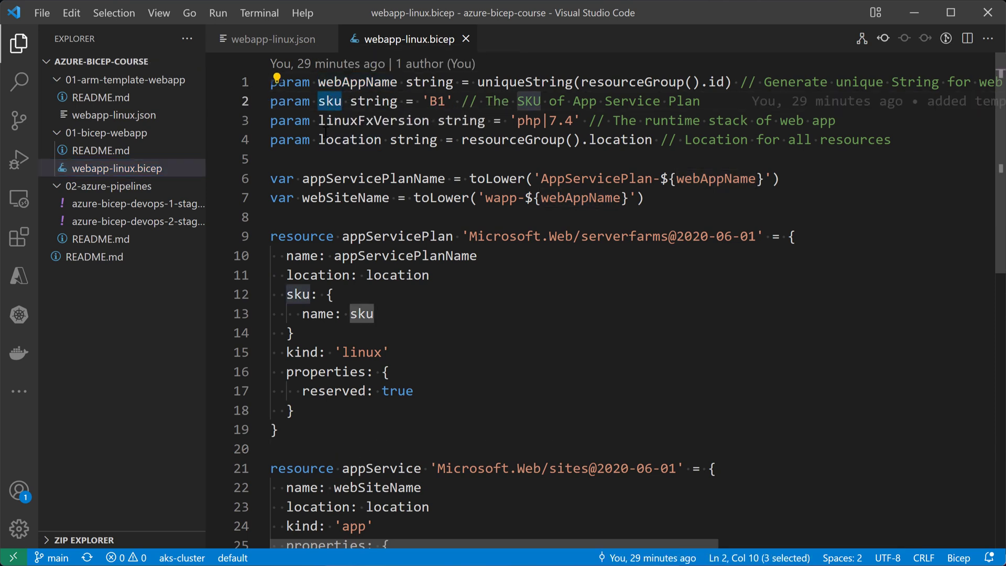
double_click(373, 120)
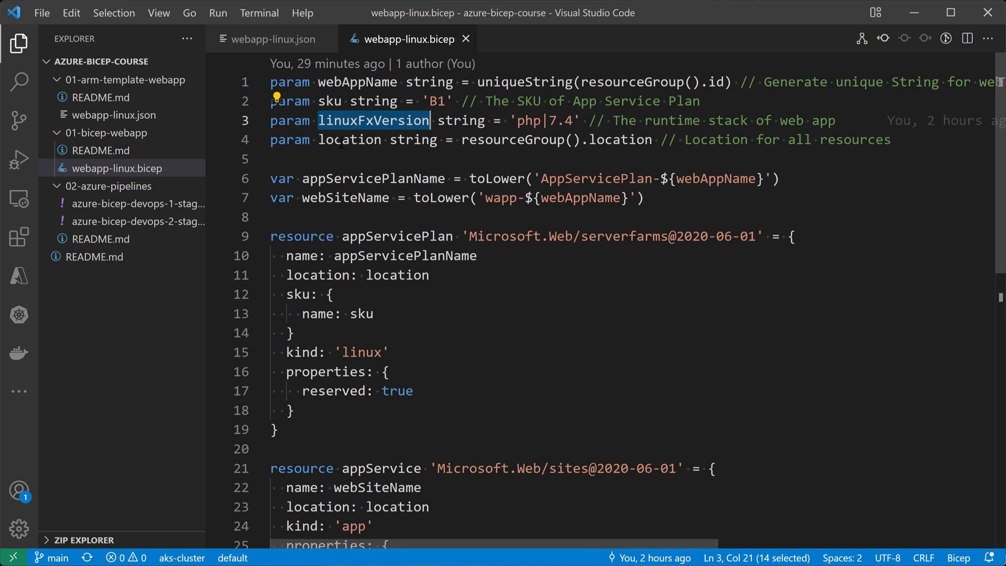
double_click(348, 140)
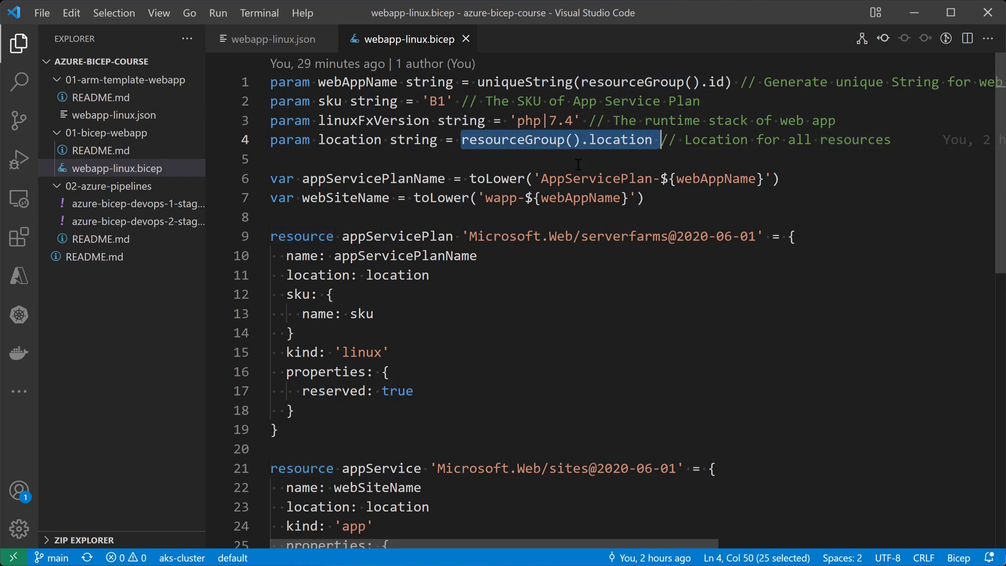
mouse_move(577, 164)
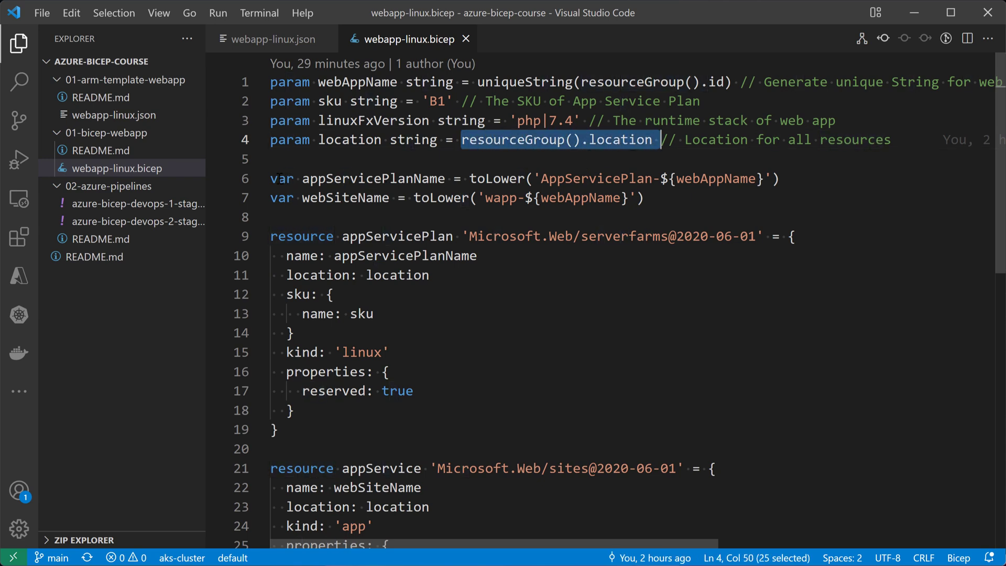
Highlight the appServicePlanName and webSiteName variables
double_click(372, 178)
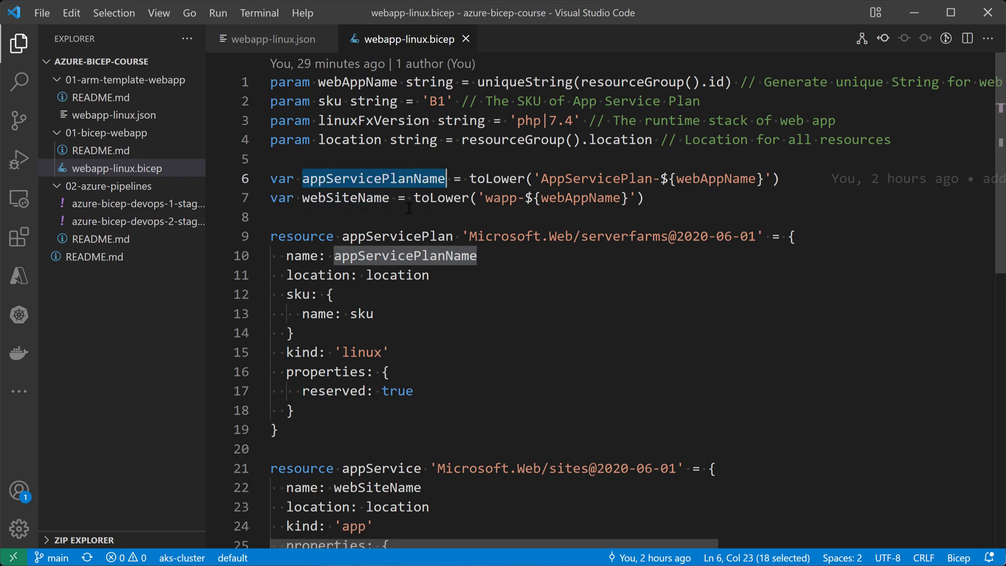
double_click(344, 198)
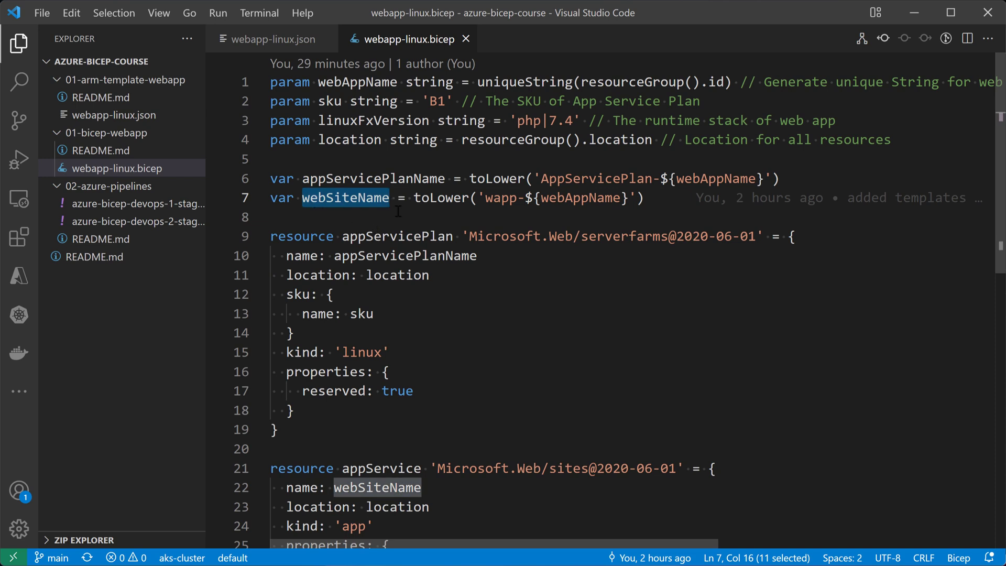
mouse_move(398, 296)
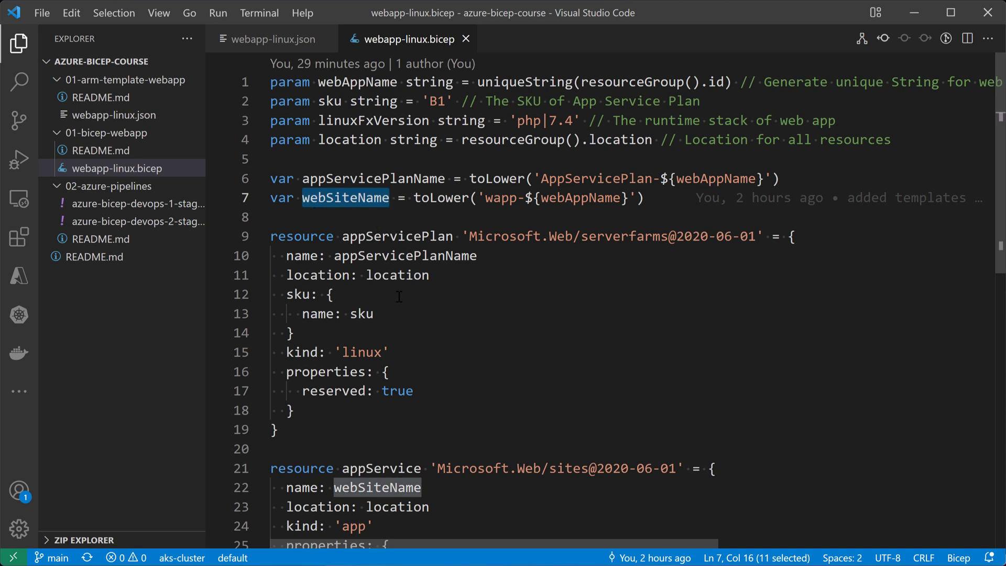
double_click(300, 236)
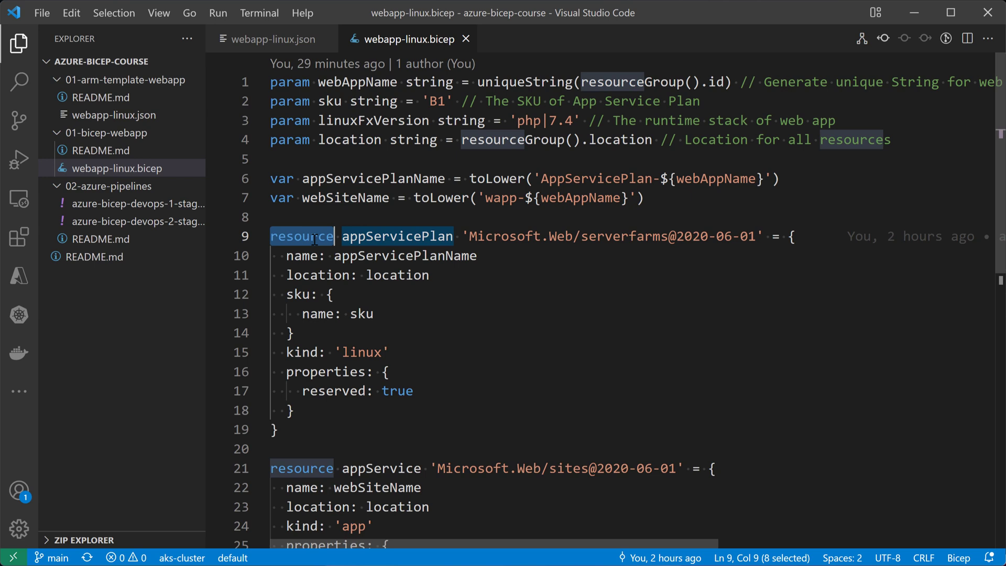
double_click(396, 236)
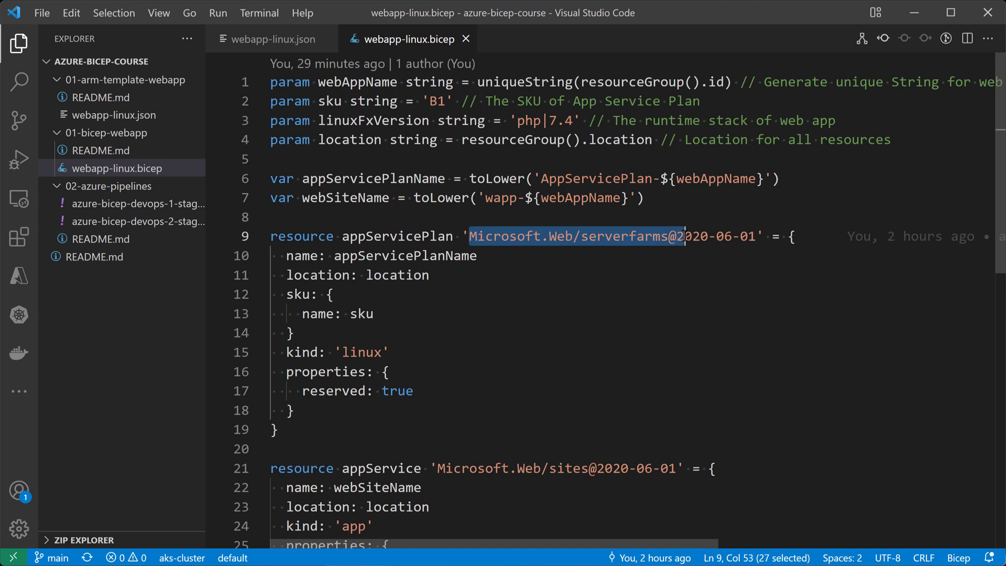
click(677, 236)
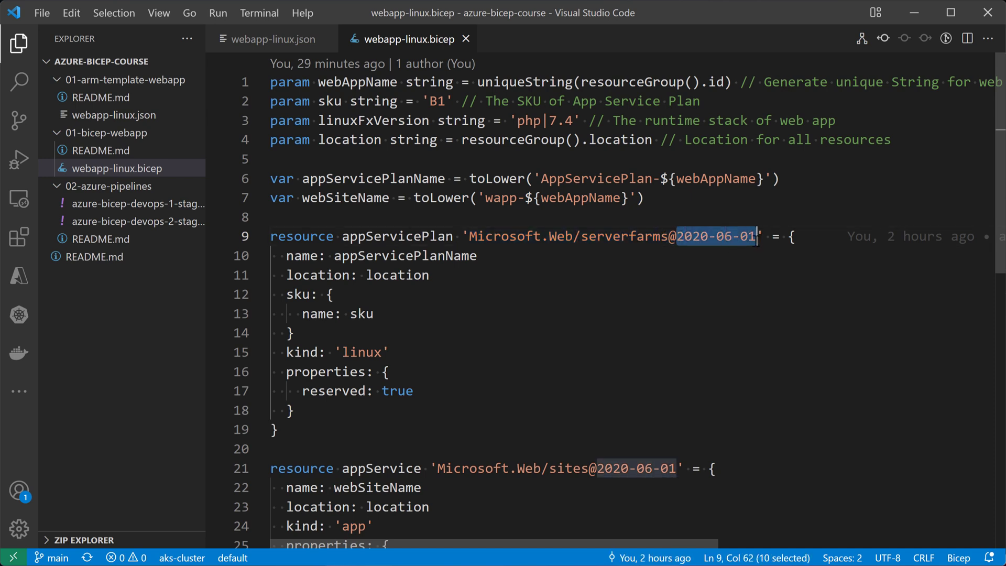
mouse_move(481, 284)
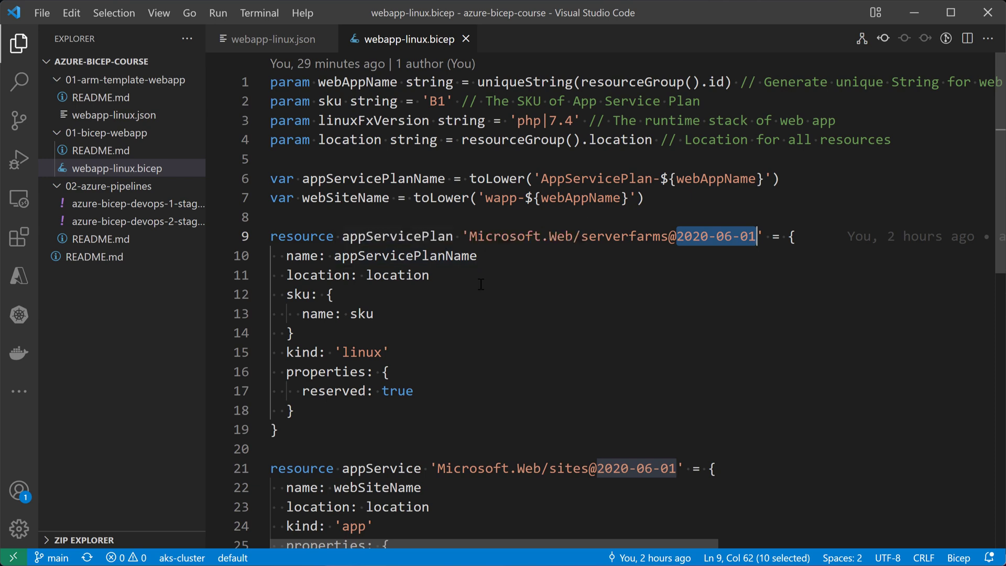
mouse_move(362, 313)
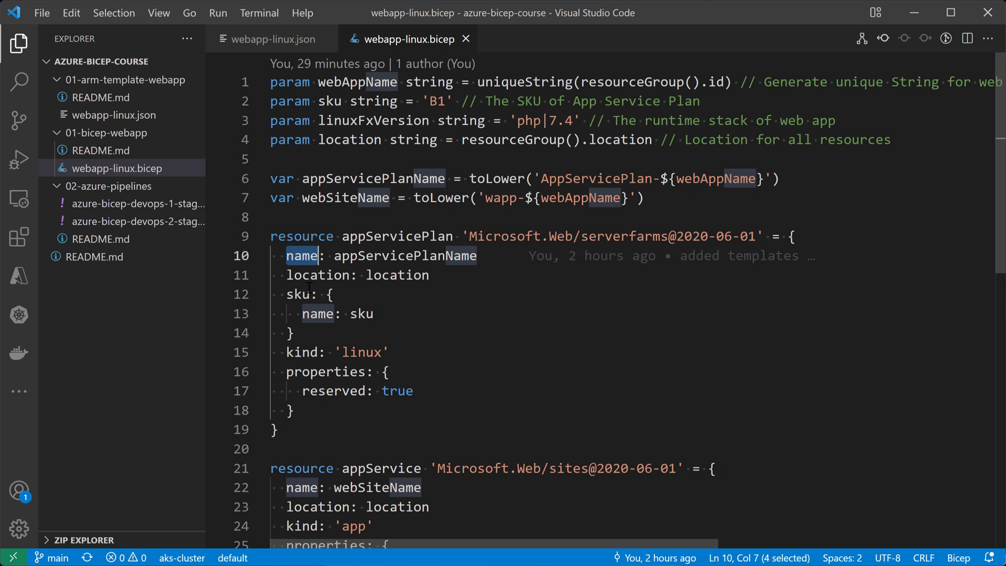
mouse_move(358, 313)
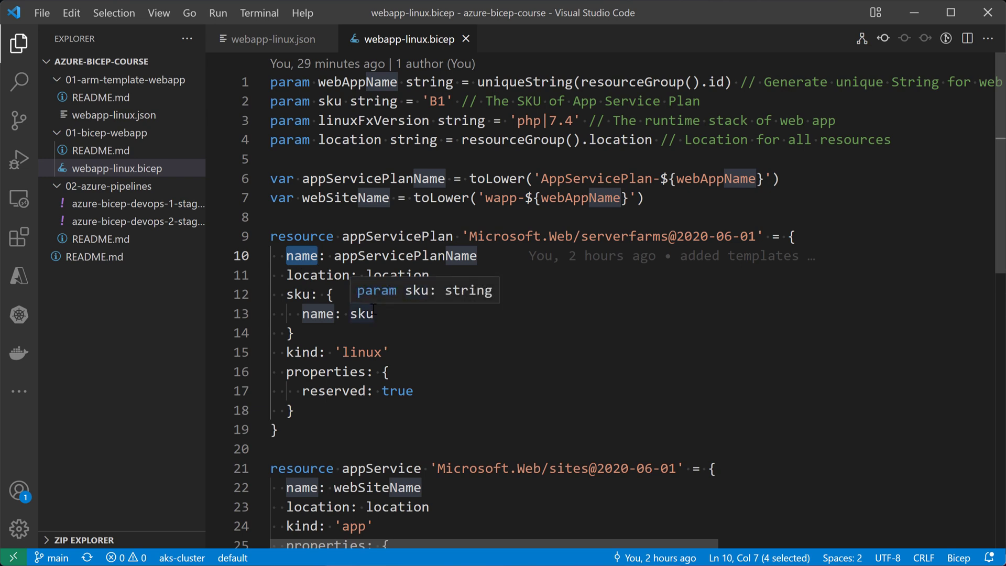
click(390, 255)
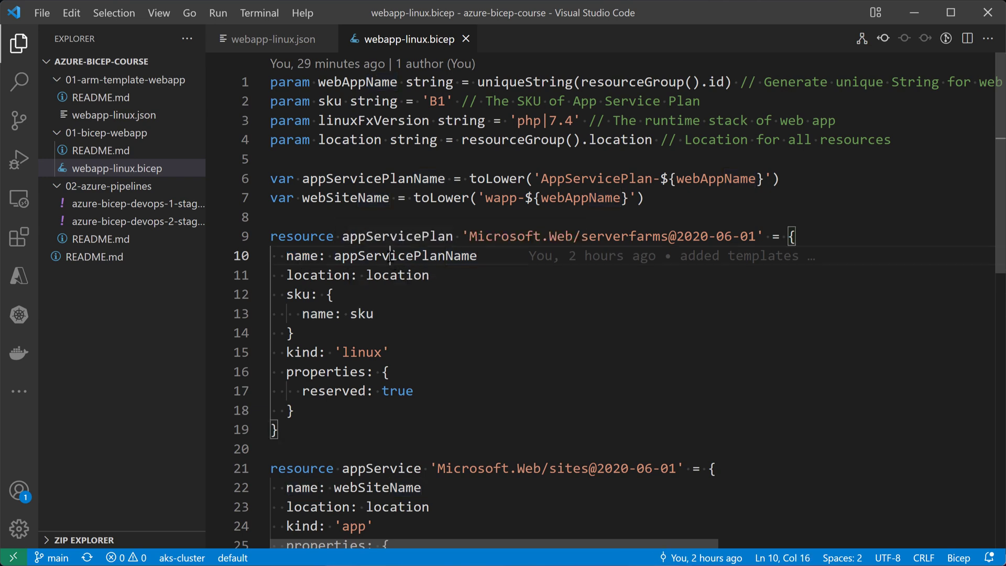
double_click(297, 294)
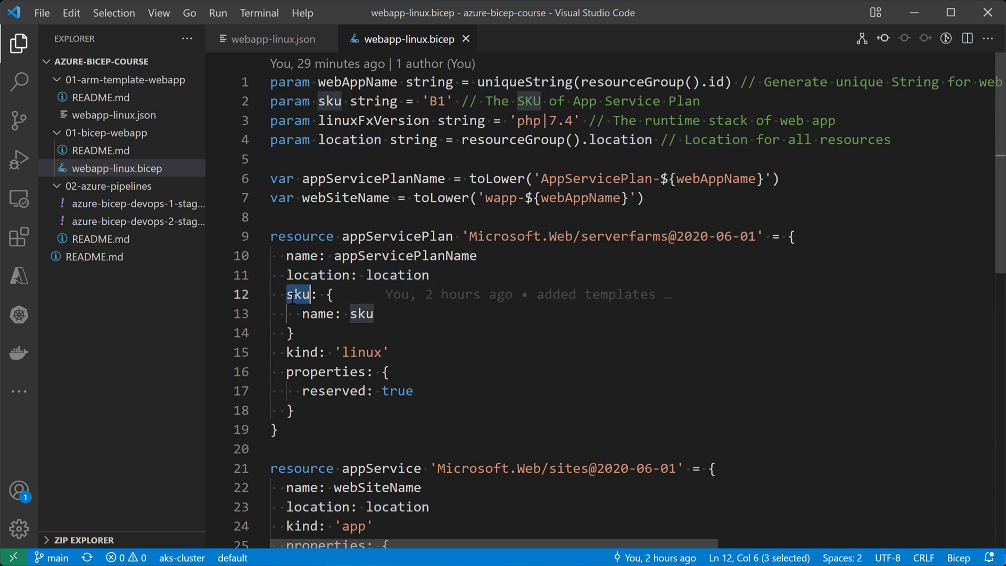
double_click(302, 352)
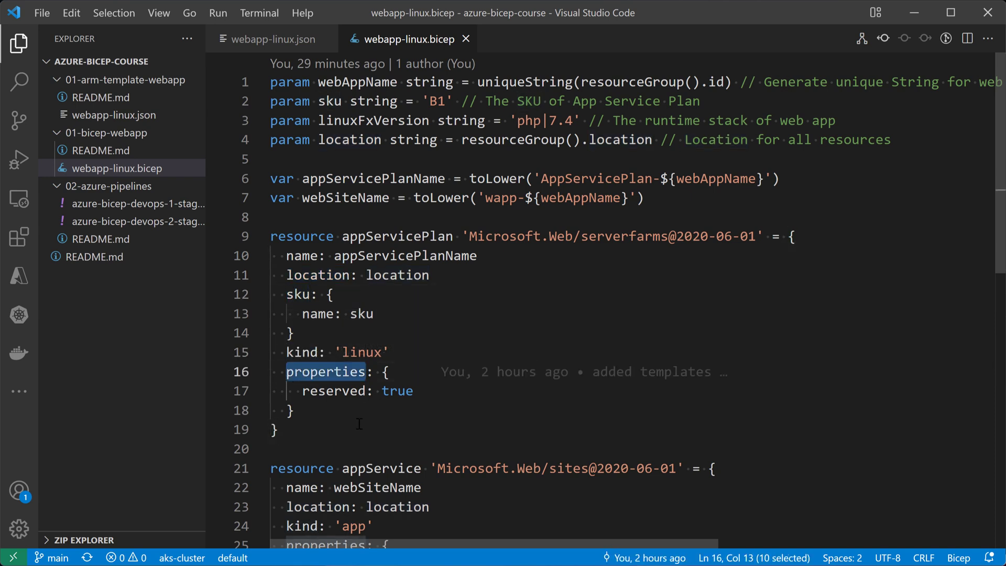
scroll(down, 3)
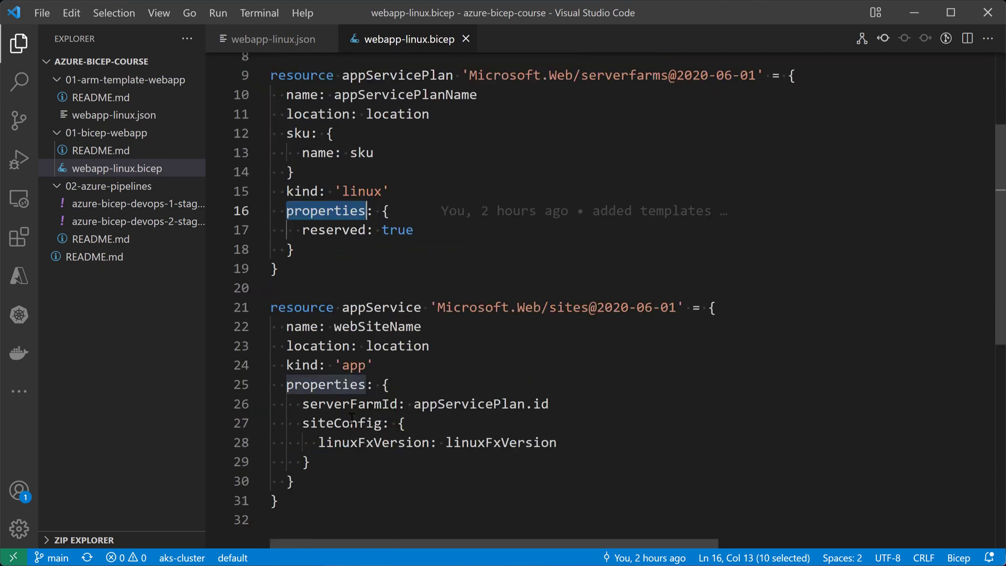
click(389, 307)
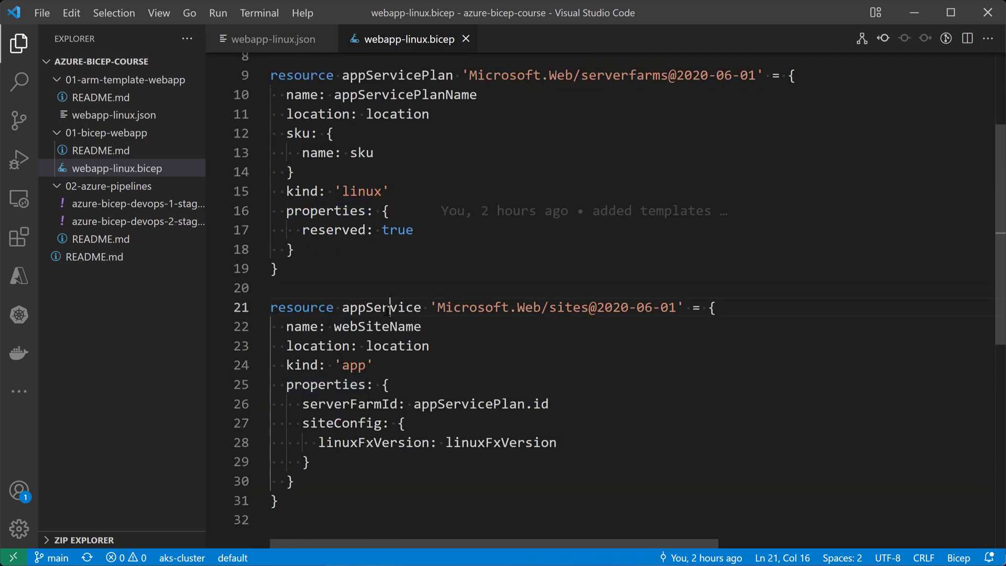
double_click(380, 307)
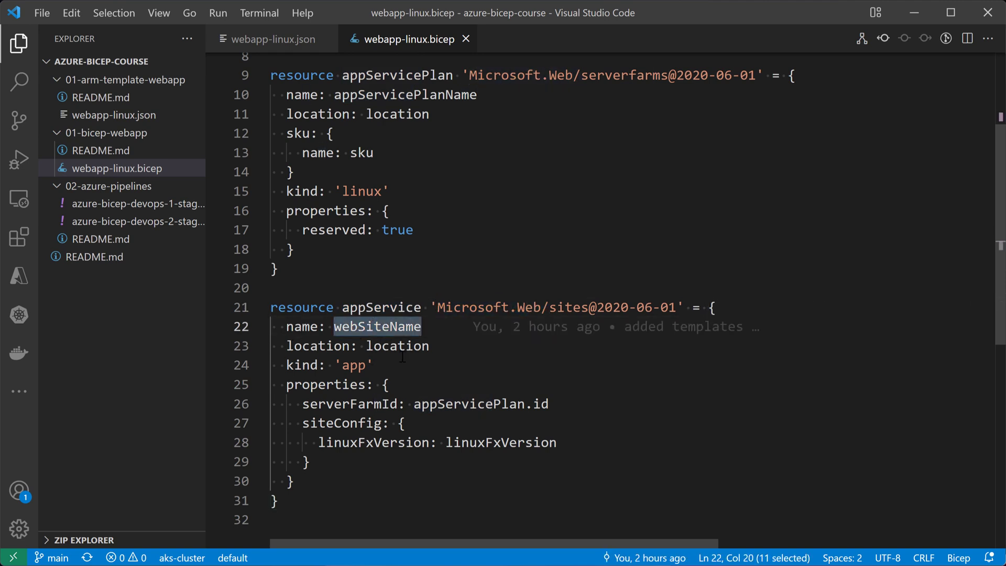
double_click(396, 345)
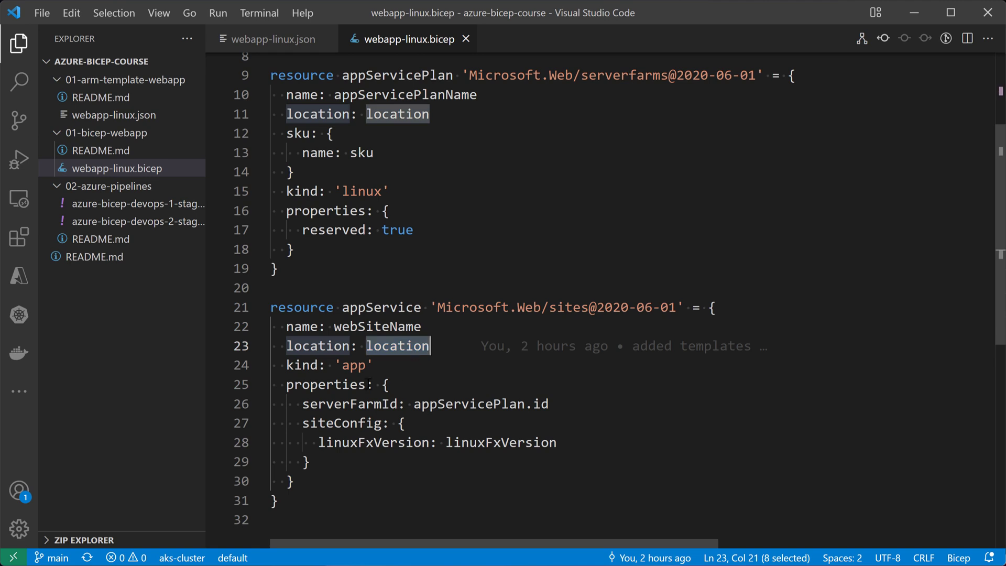
double_click(353, 364)
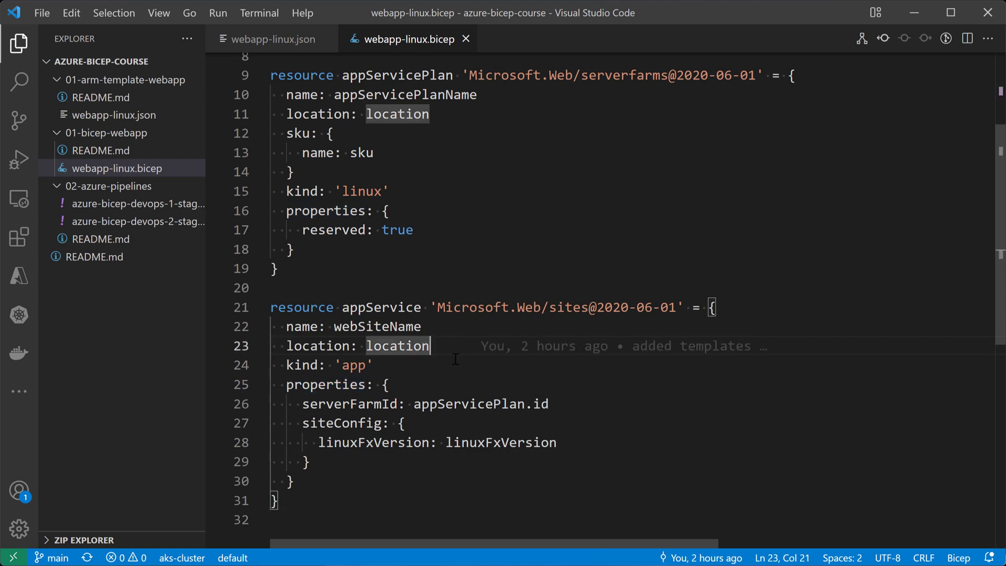
scroll(up, 3)
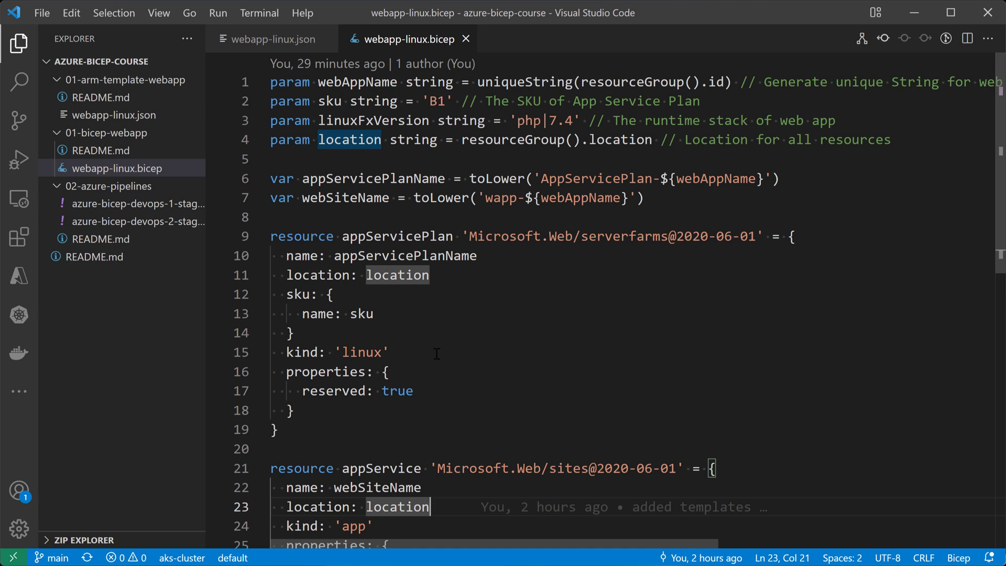
mouse_move(436, 353)
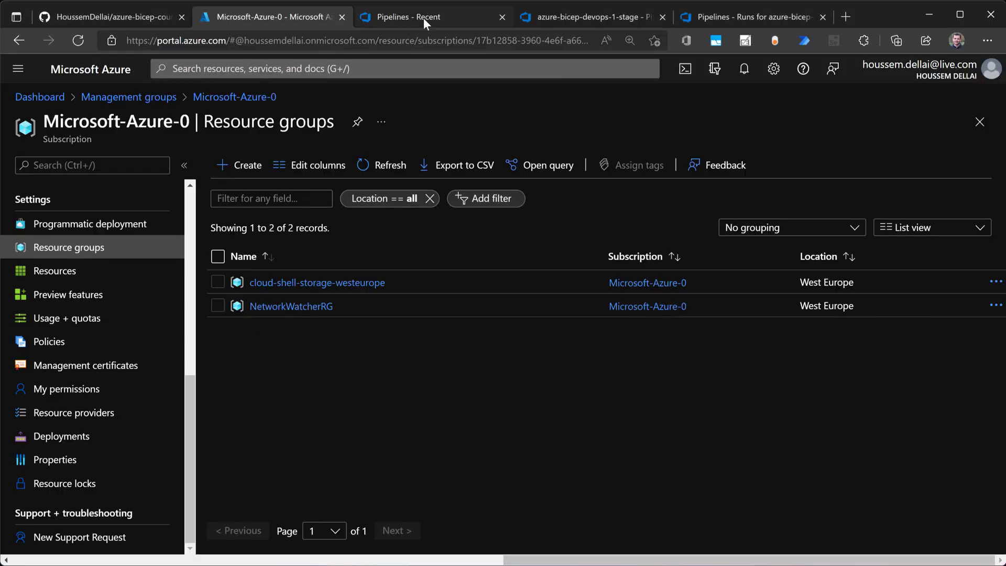
Start a new Azure DevOps pipeline with GitHub as the code source
click(427, 17)
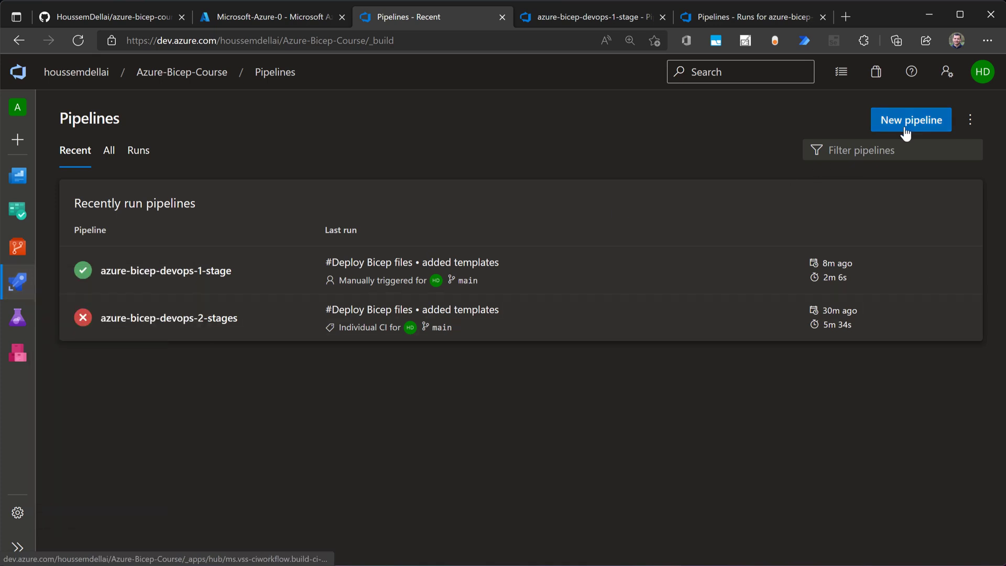
click(911, 119)
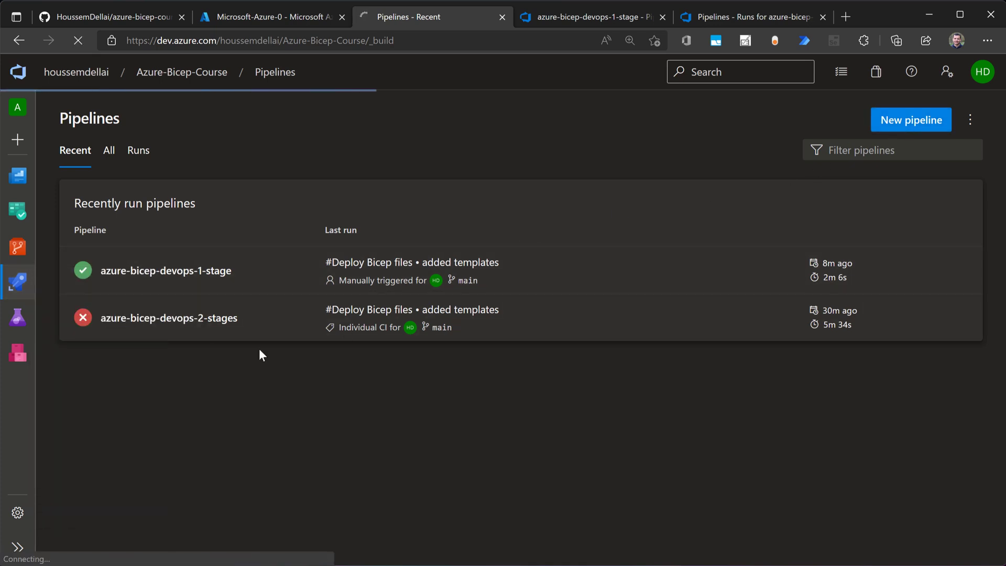
click(165, 271)
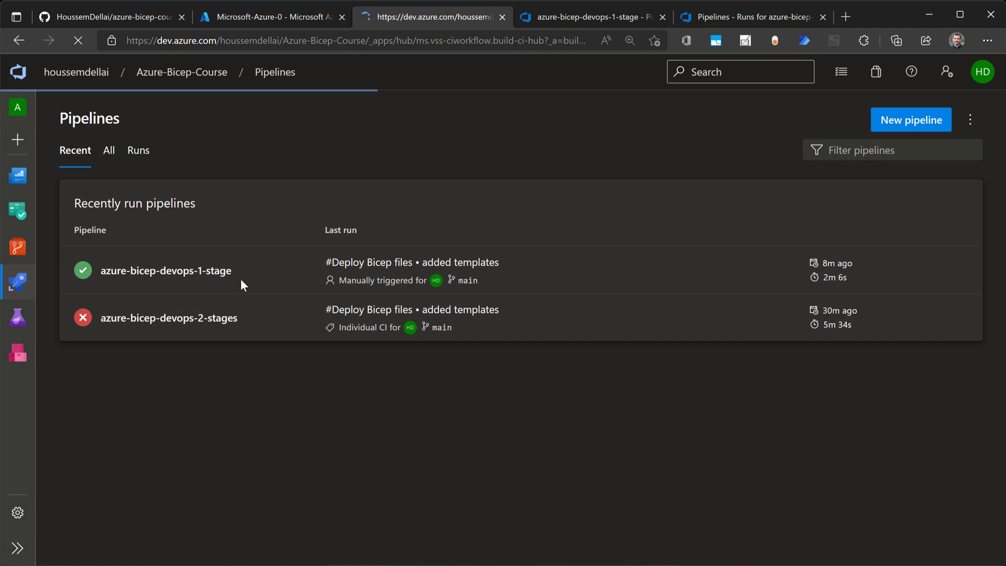
click(910, 119)
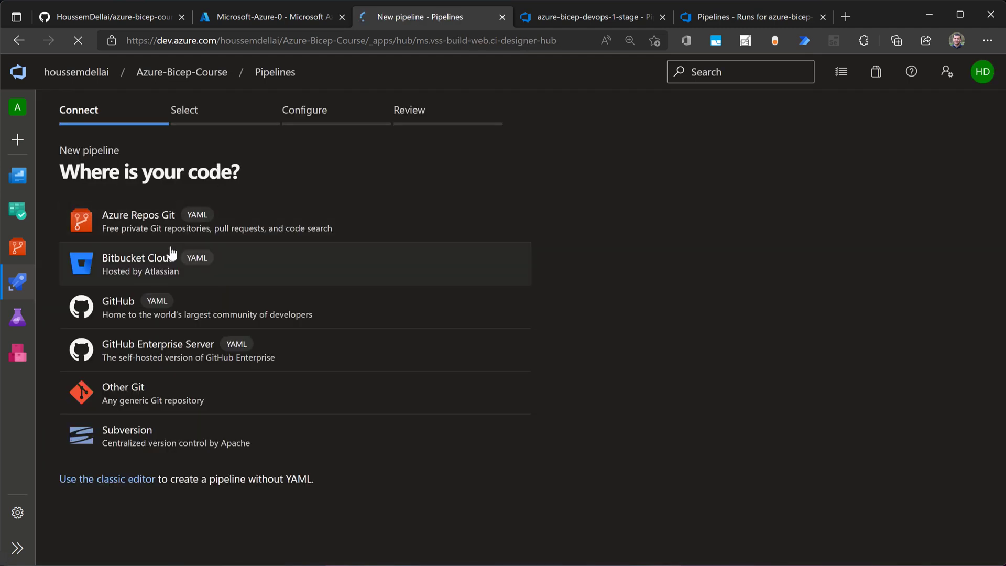
mouse_move(221, 313)
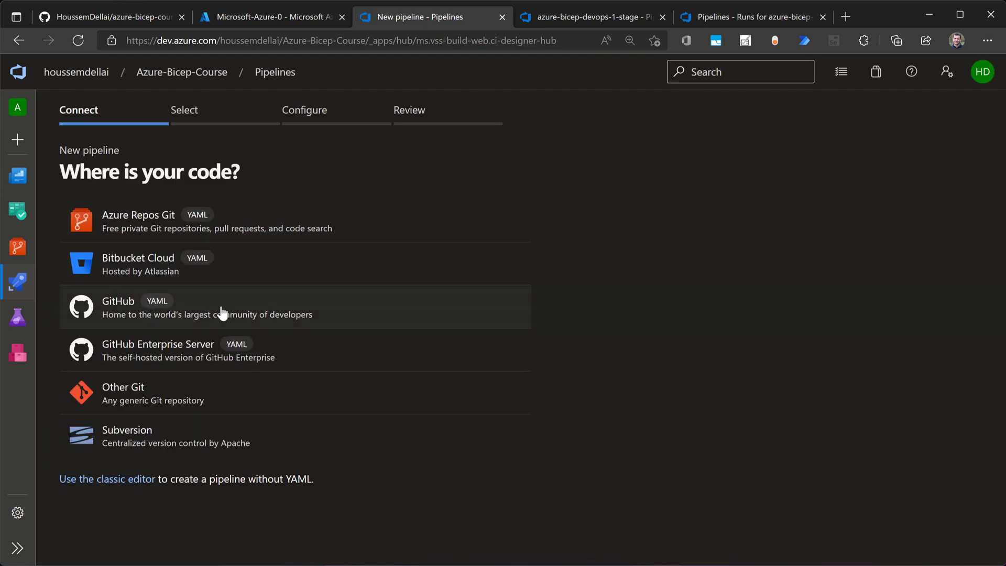
click(205, 307)
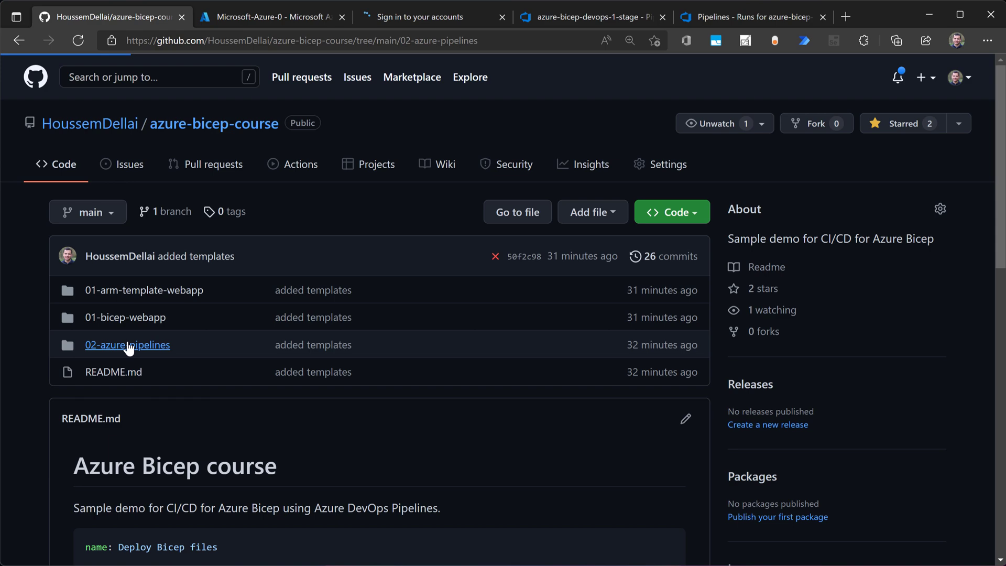
Select 02-azure-pipelines/azure-bicep-devops-1-stage.yml as the pipeline file and close the sign-in page
click(127, 344)
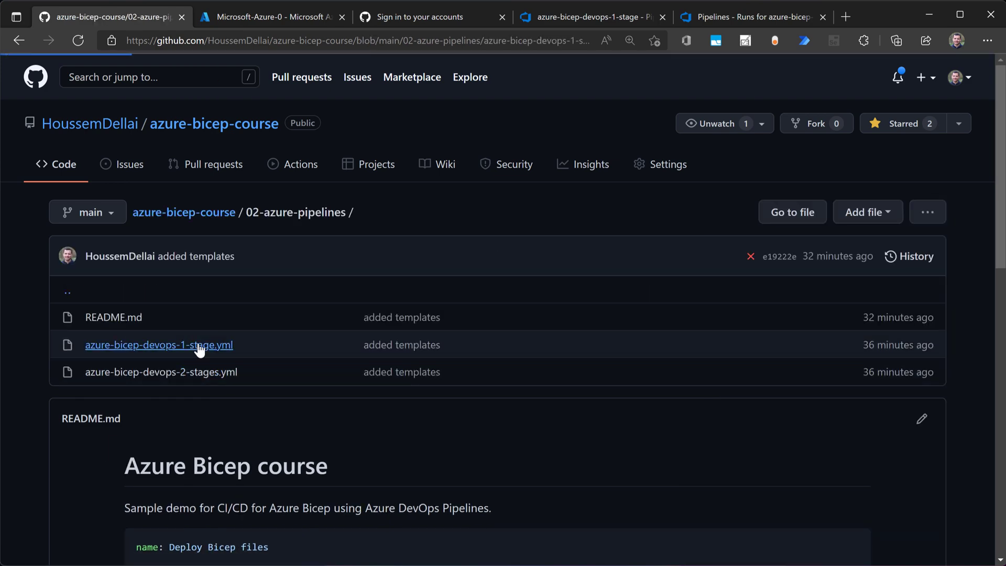
click(158, 344)
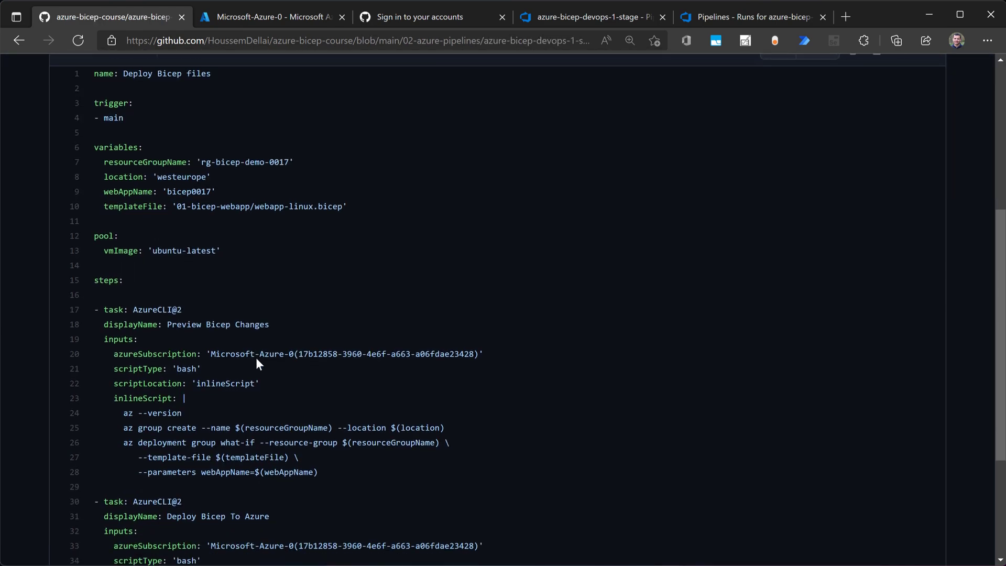
scroll(down, 3)
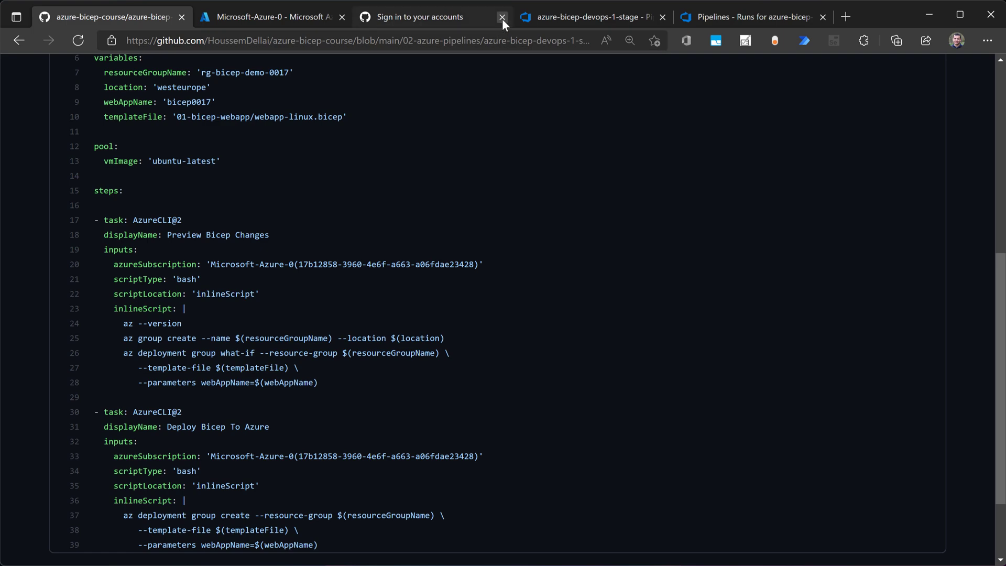
click(501, 17)
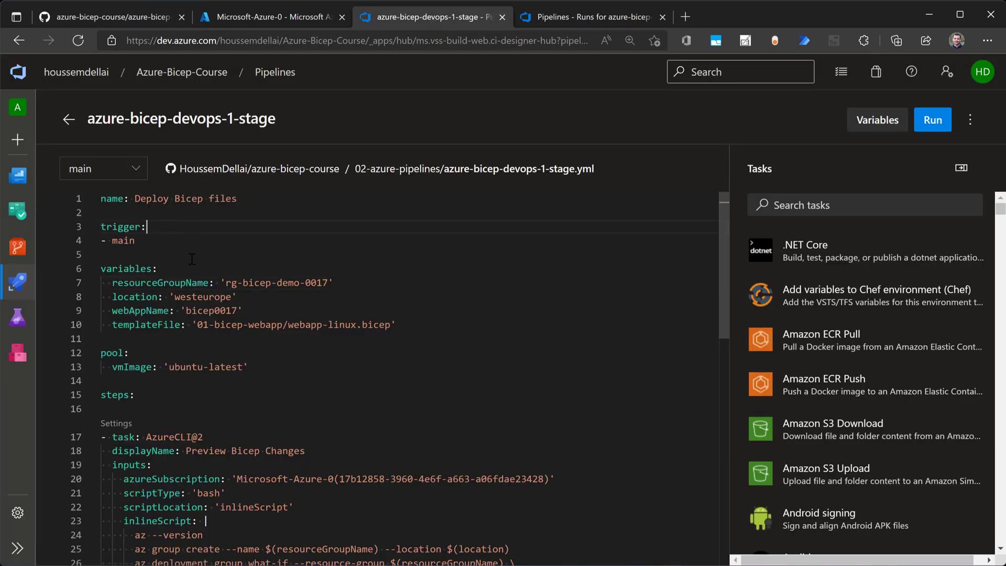
double_click(120, 226)
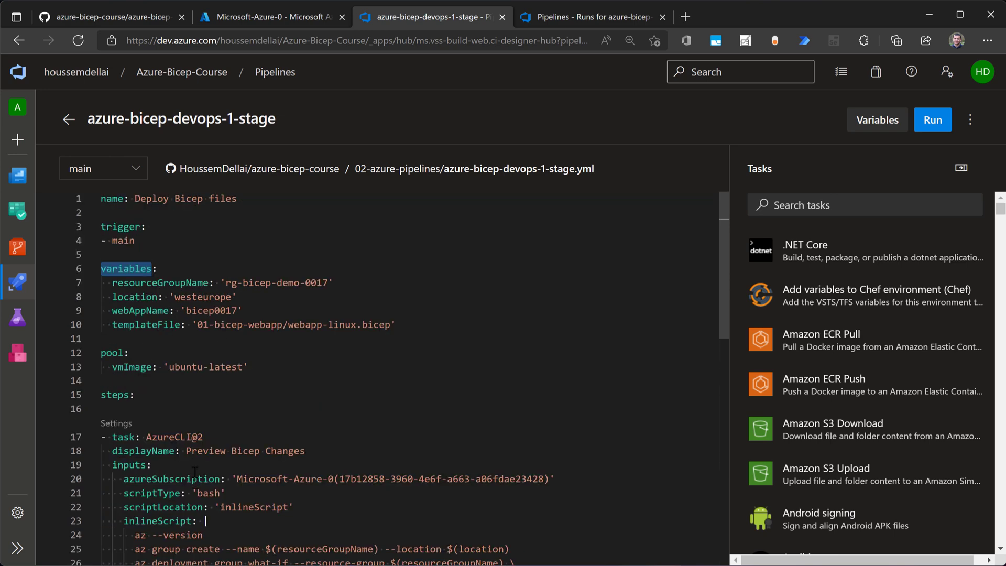
double_click(159, 282)
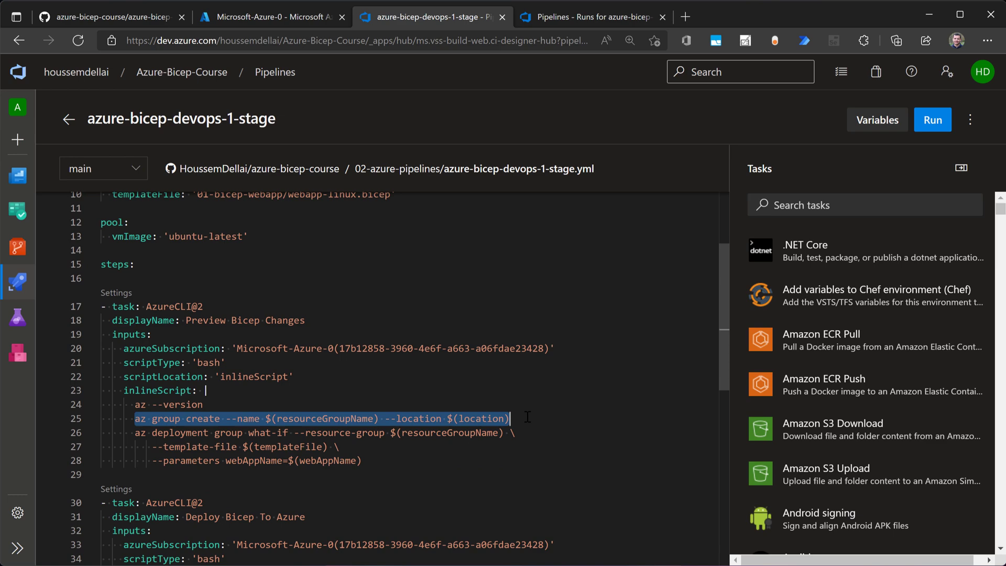
scroll(up, 3)
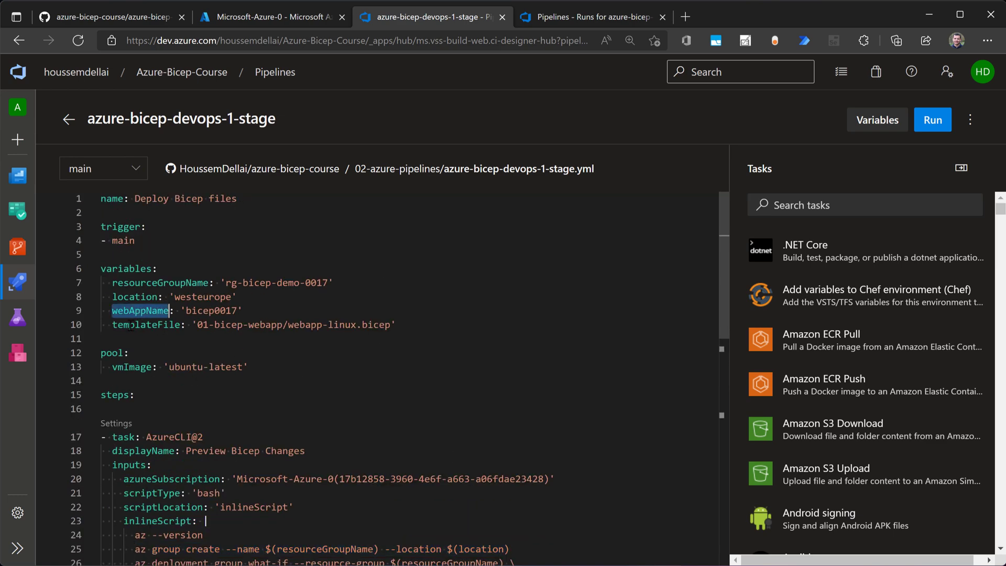
double_click(146, 324)
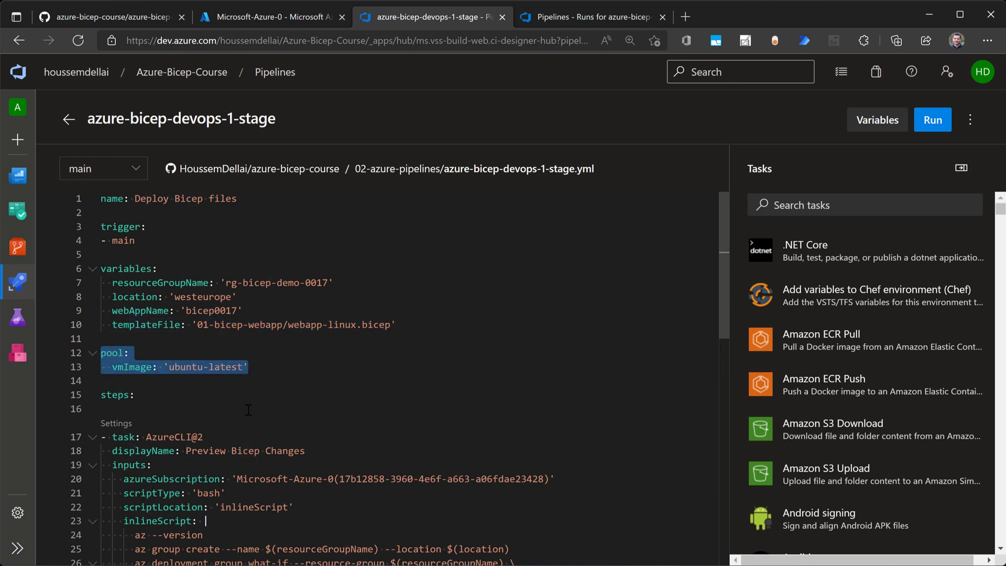
scroll(down, 3)
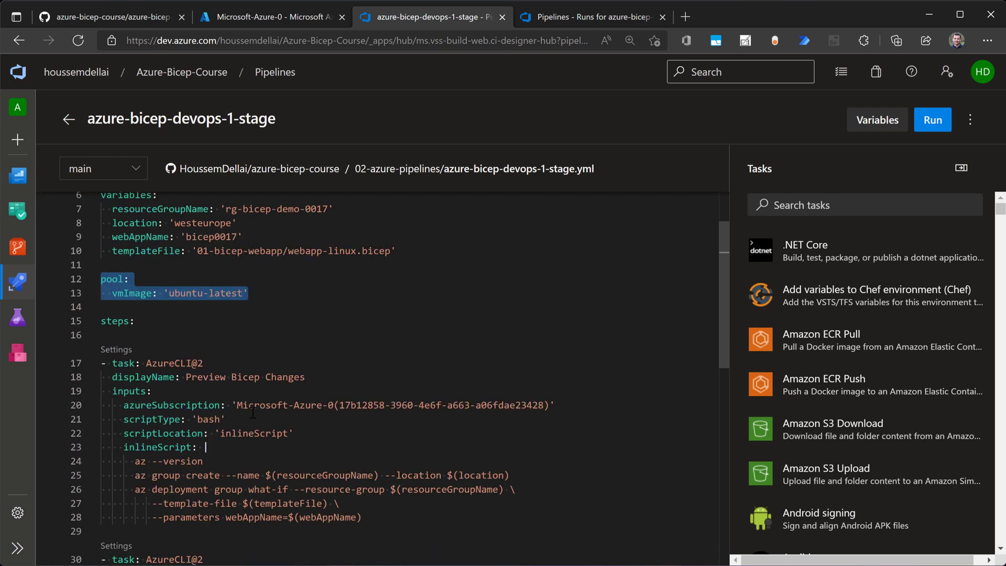
scroll(down, 3)
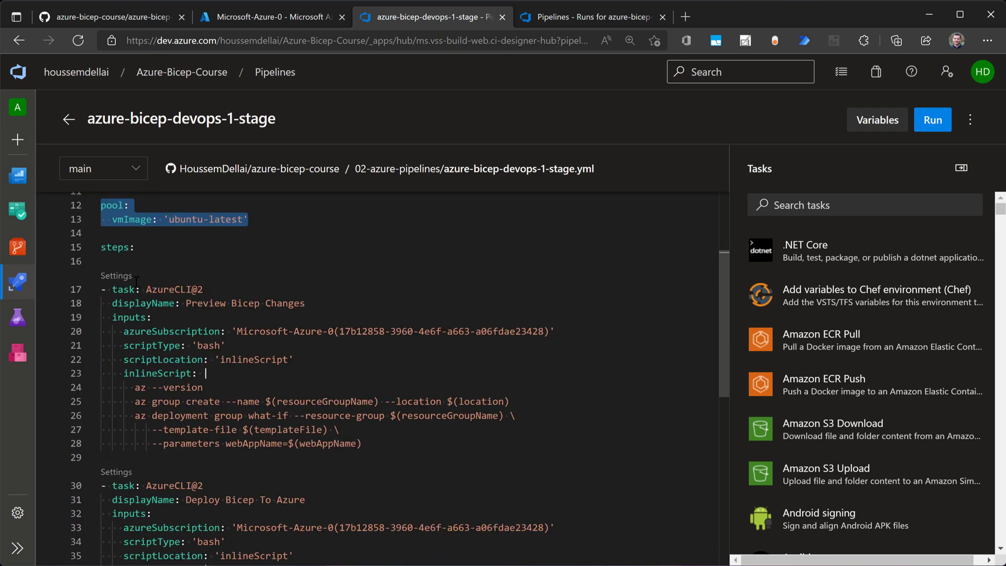
scroll(down, 3)
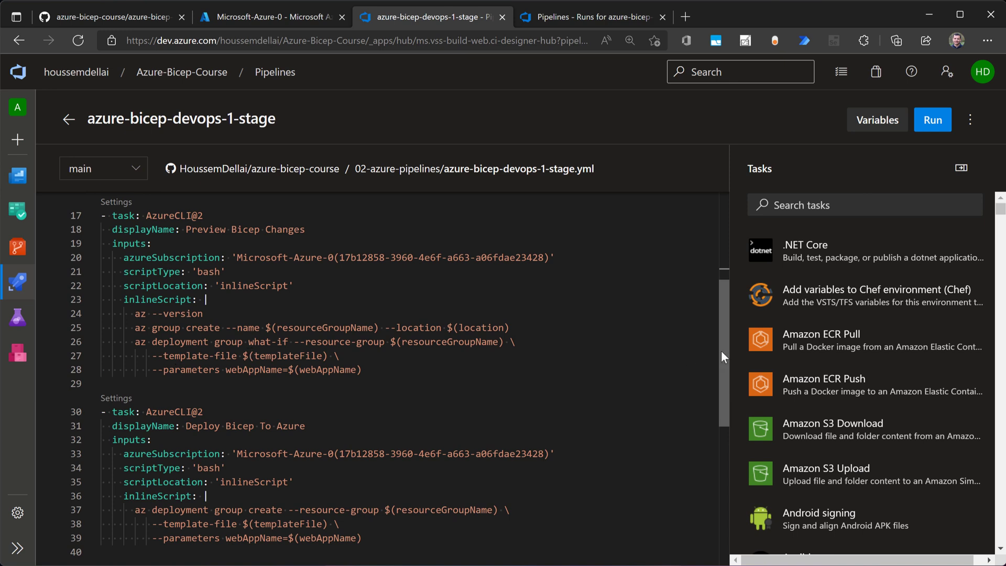
scroll(up, 3)
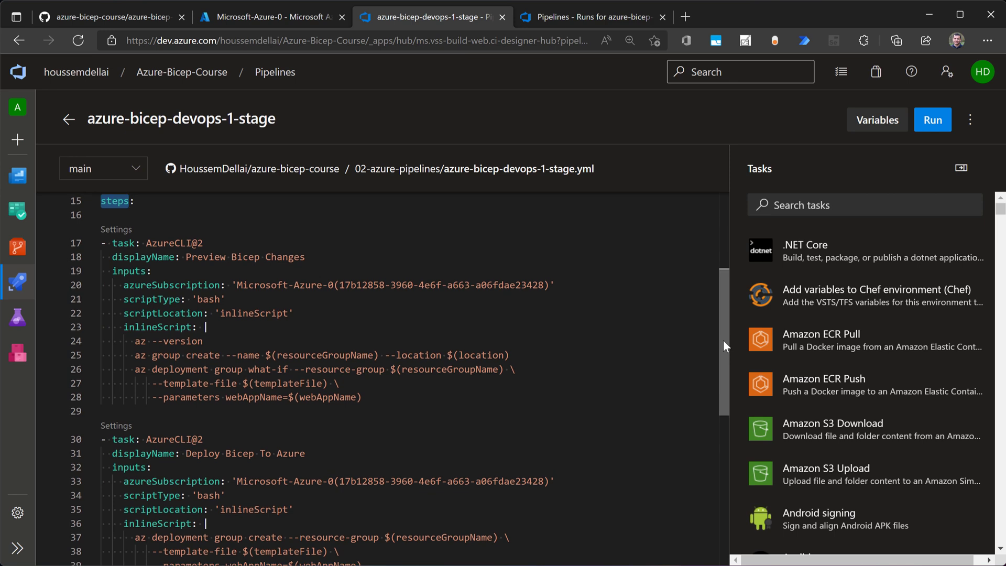
mouse_move(174, 242)
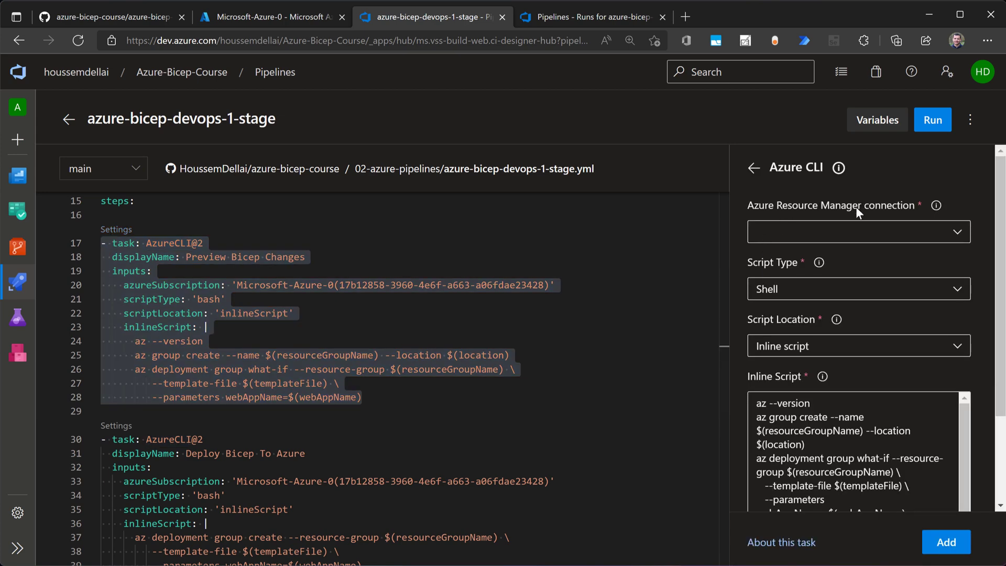
mouse_move(903, 239)
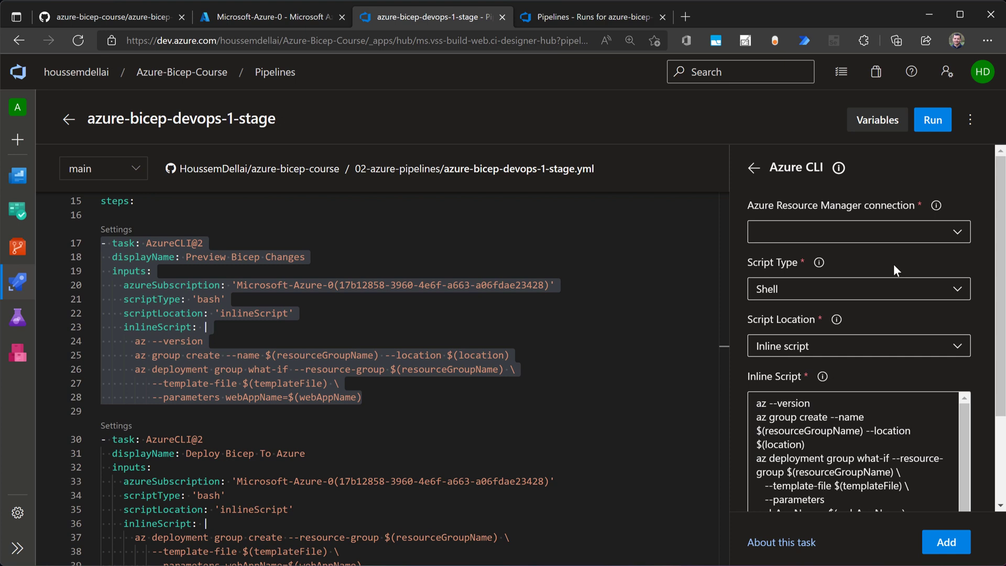
mouse_move(921, 253)
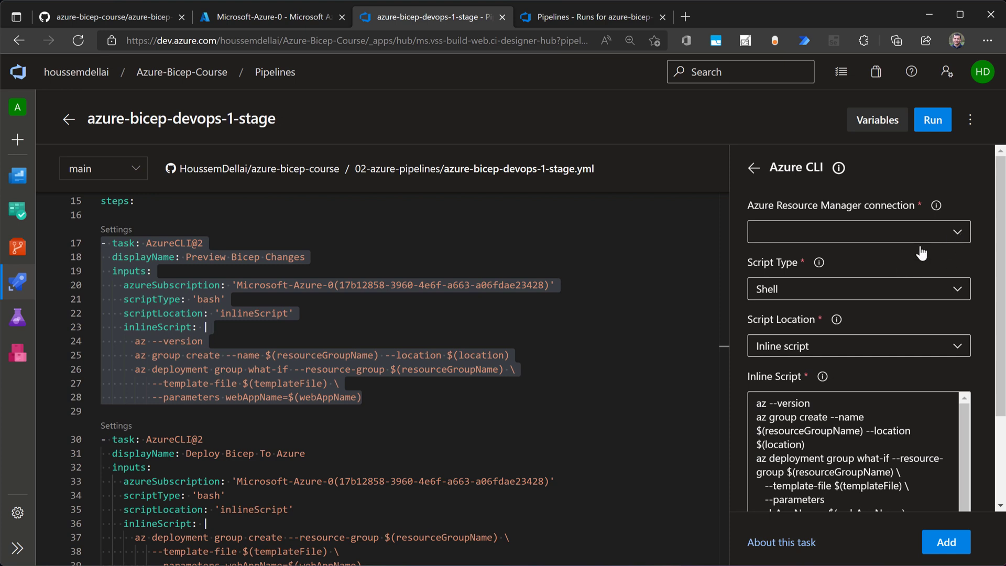
mouse_move(903, 254)
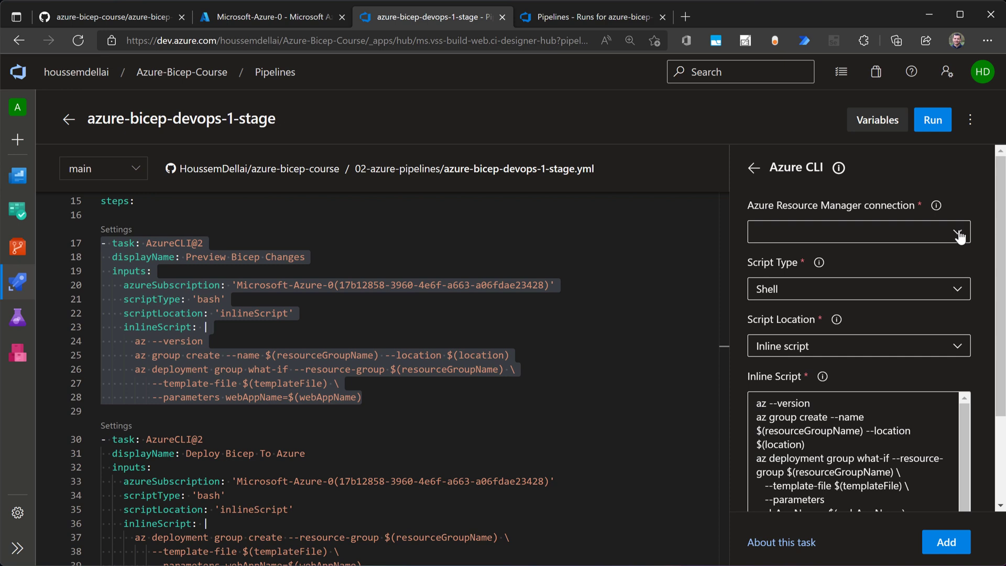
Inspect the preview task's Microsoft-Azure-0 connection, Shell script type and script location options, keeping them
click(955, 231)
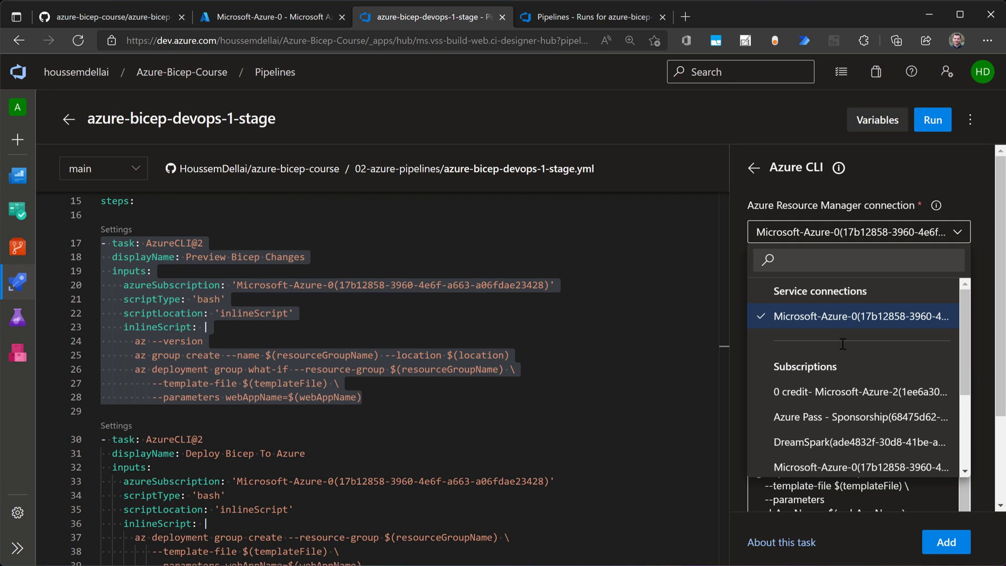
mouse_move(859, 316)
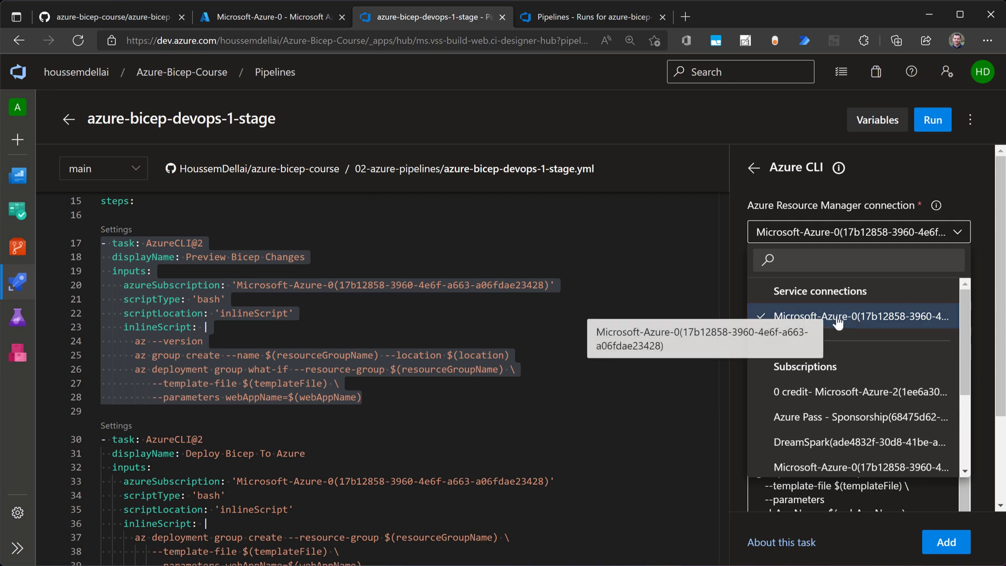
click(859, 316)
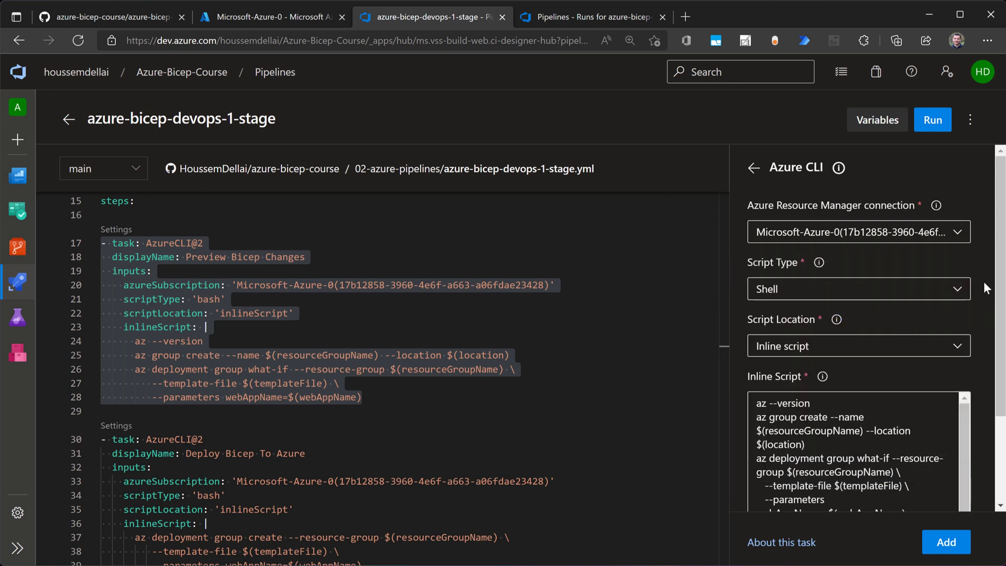
click(955, 290)
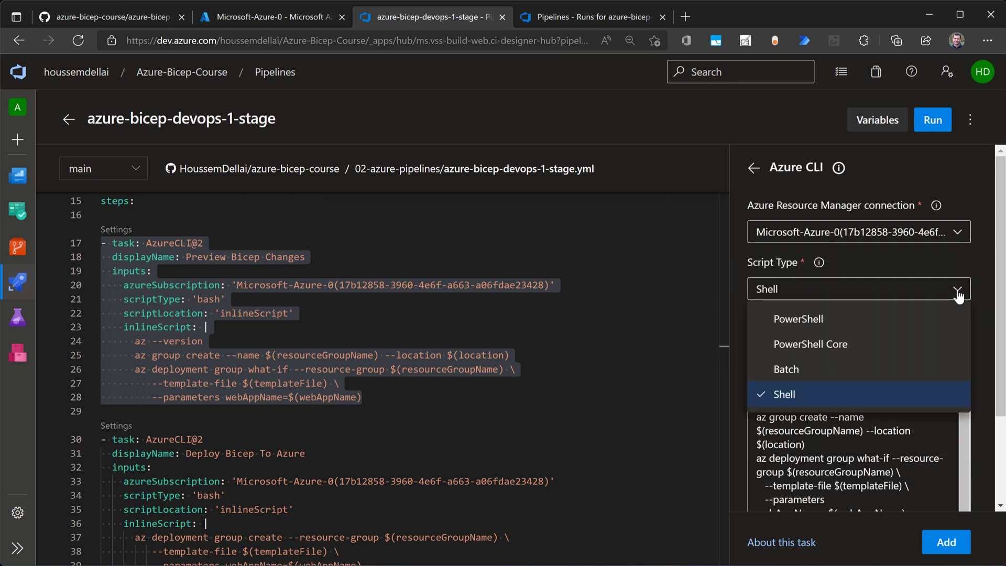
click(783, 394)
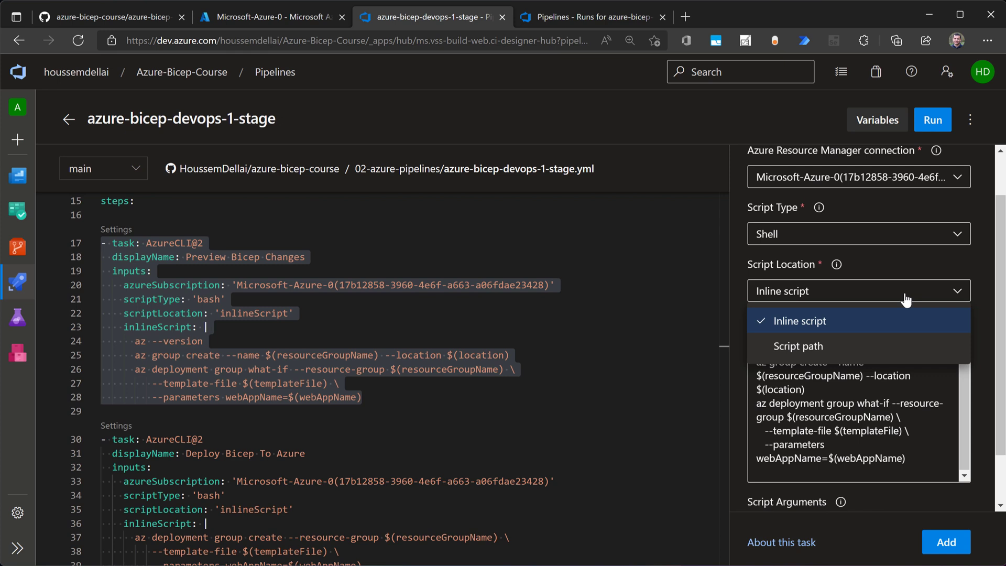
click(798, 321)
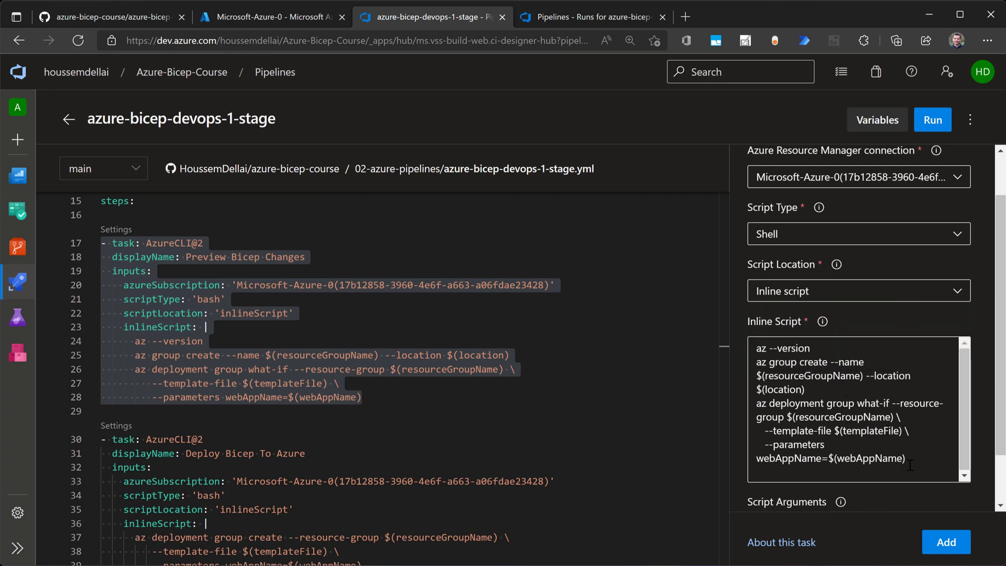
Walk through the what-if inline script, highlighting its webAppName parameter
key(ctrl+a)
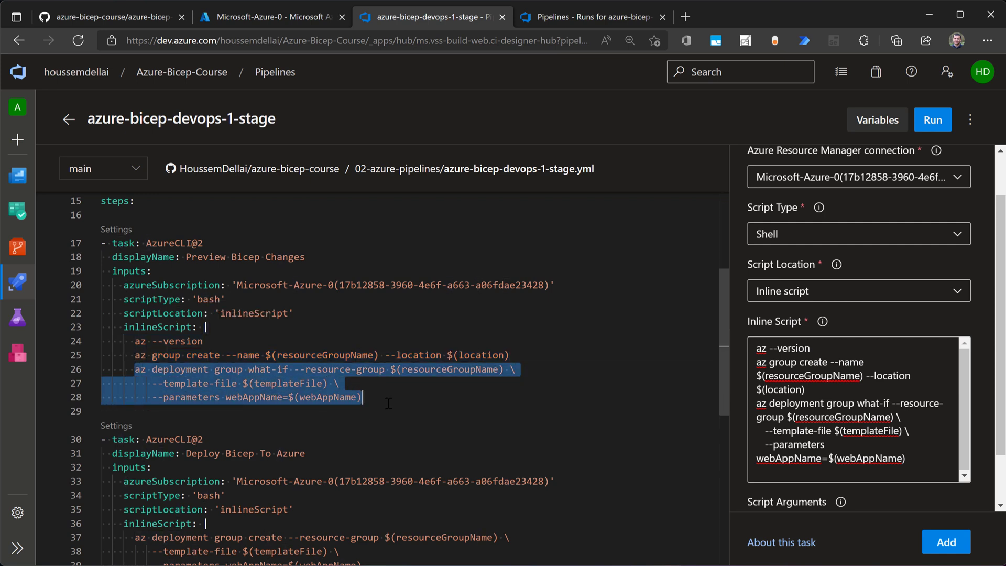
click(362, 396)
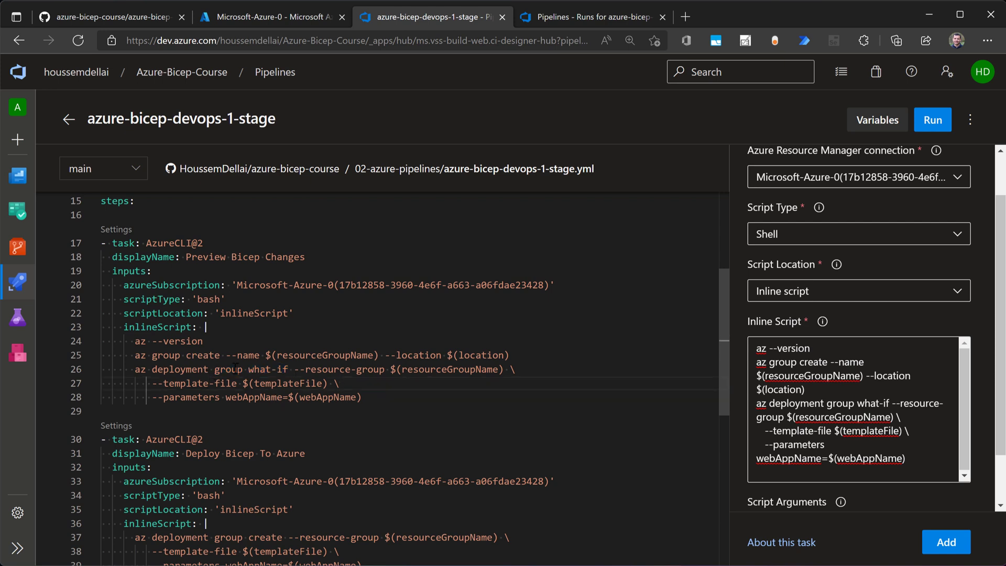
double_click(268, 369)
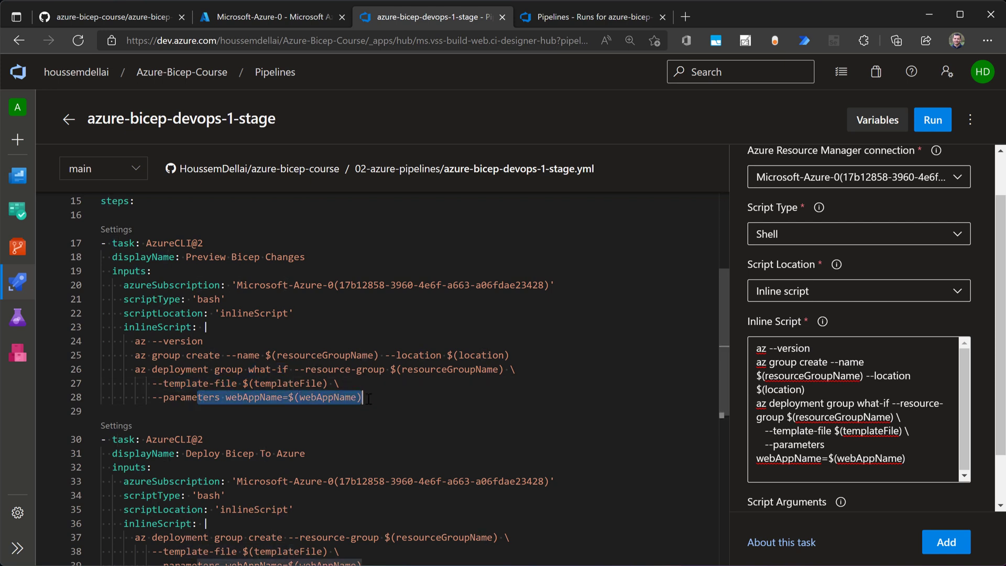
click(363, 397)
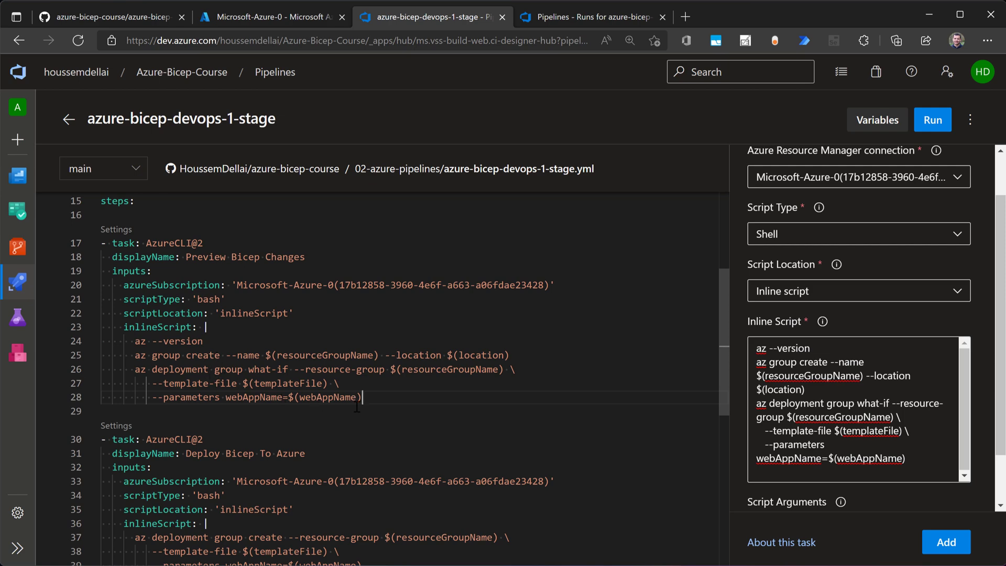
scroll(down, 3)
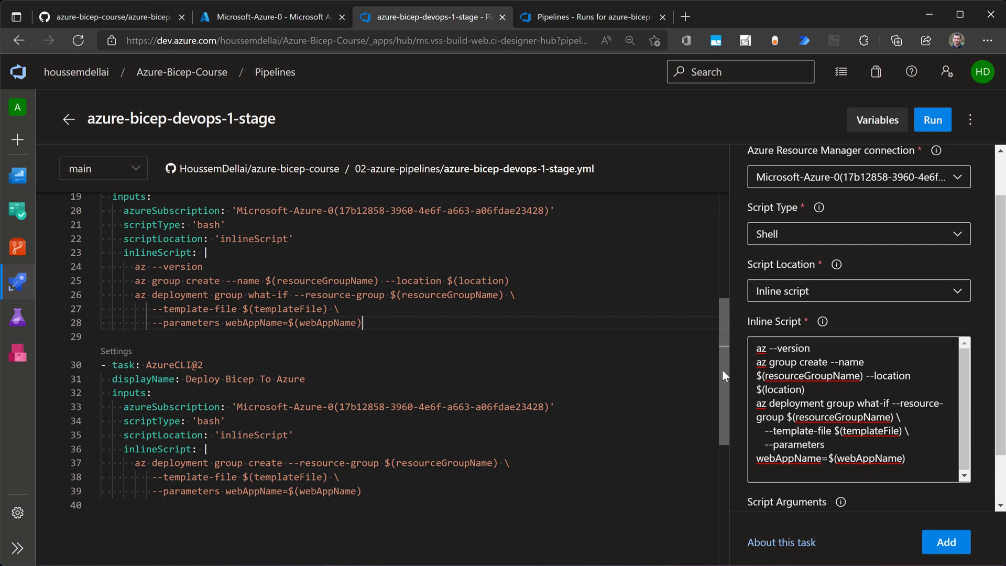
scroll(up, 3)
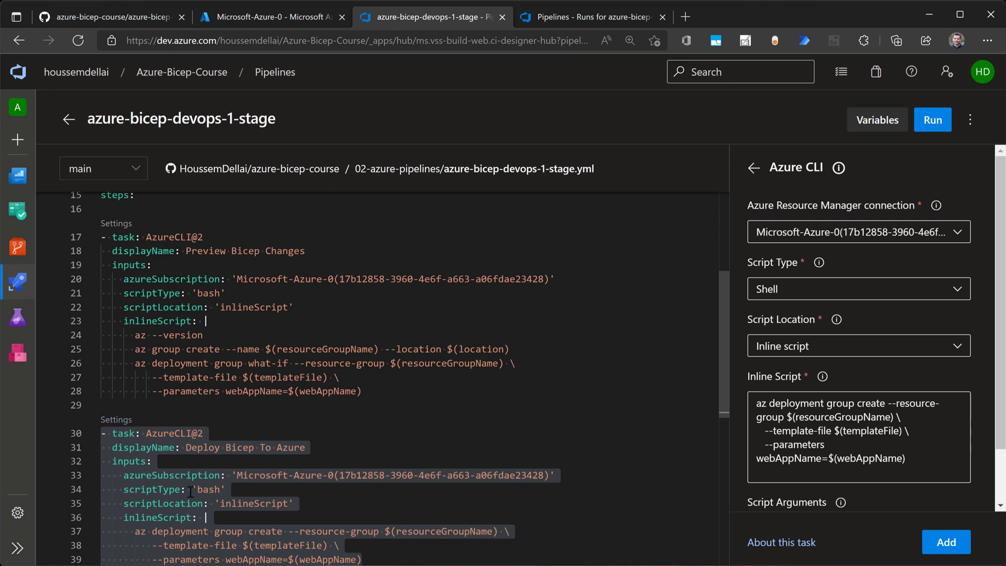
mouse_move(339, 491)
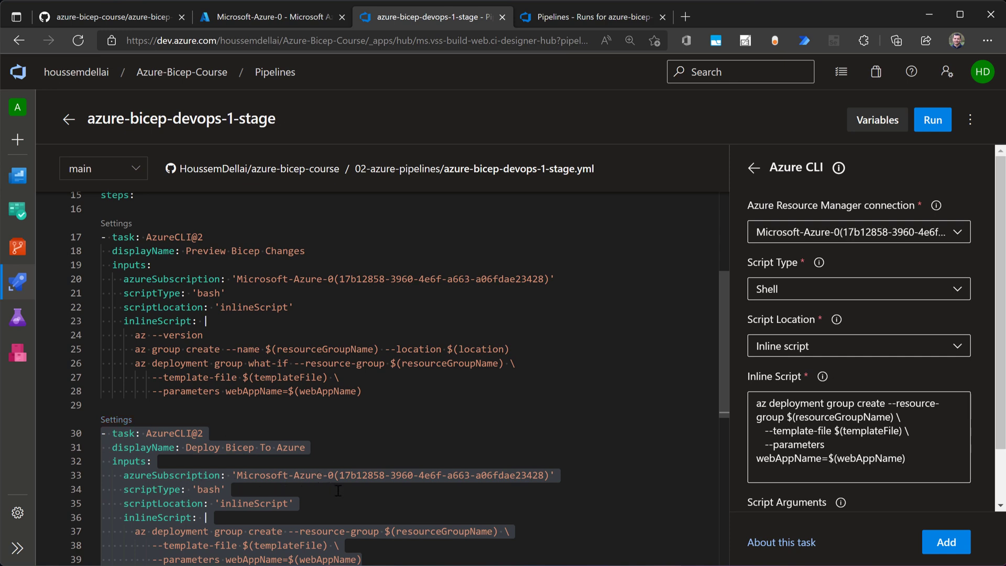
mouse_move(327, 490)
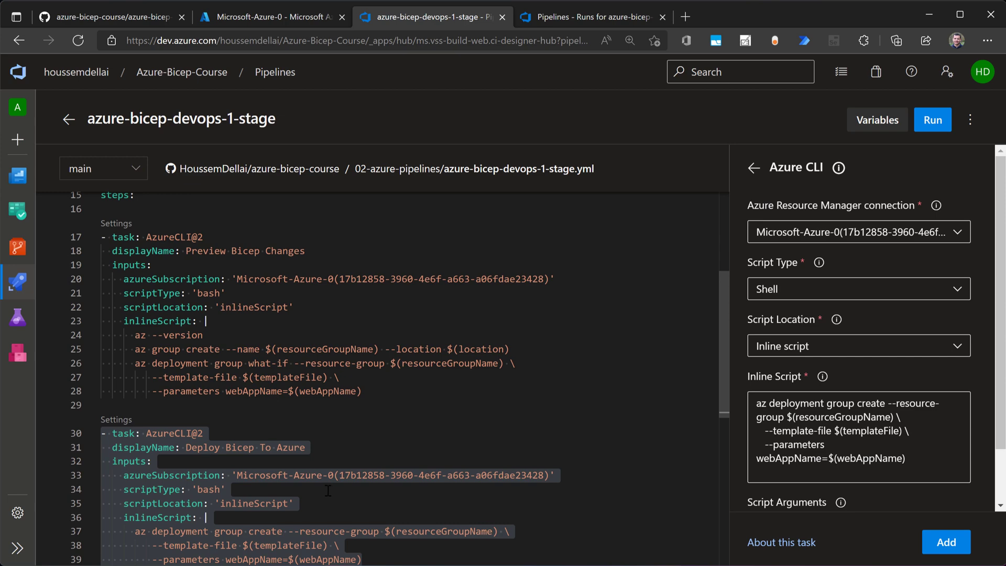
Walk through the Deploy Bicep To Azure task's az deployment group create command and its webAppName parameter
scroll(down, 3)
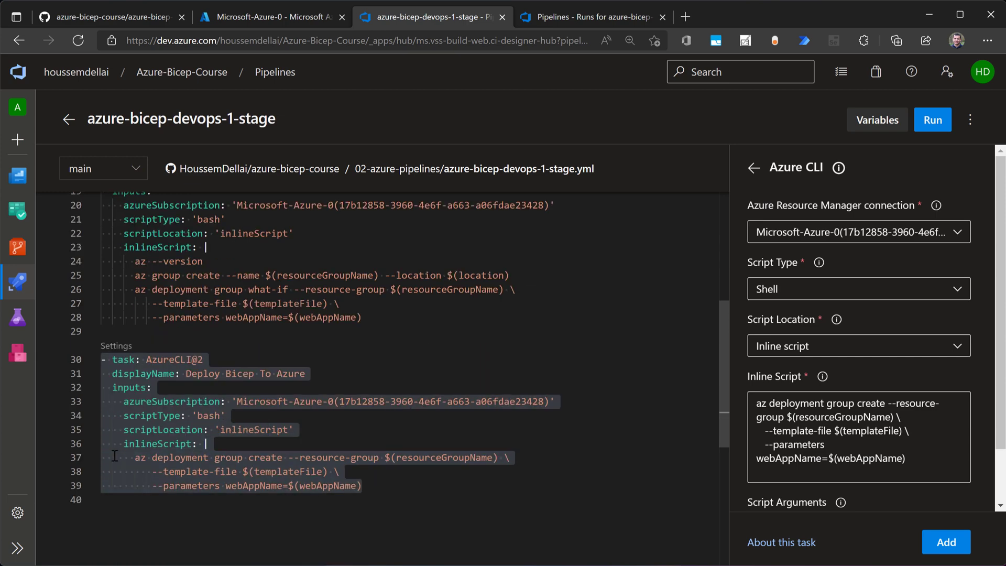
click(137, 458)
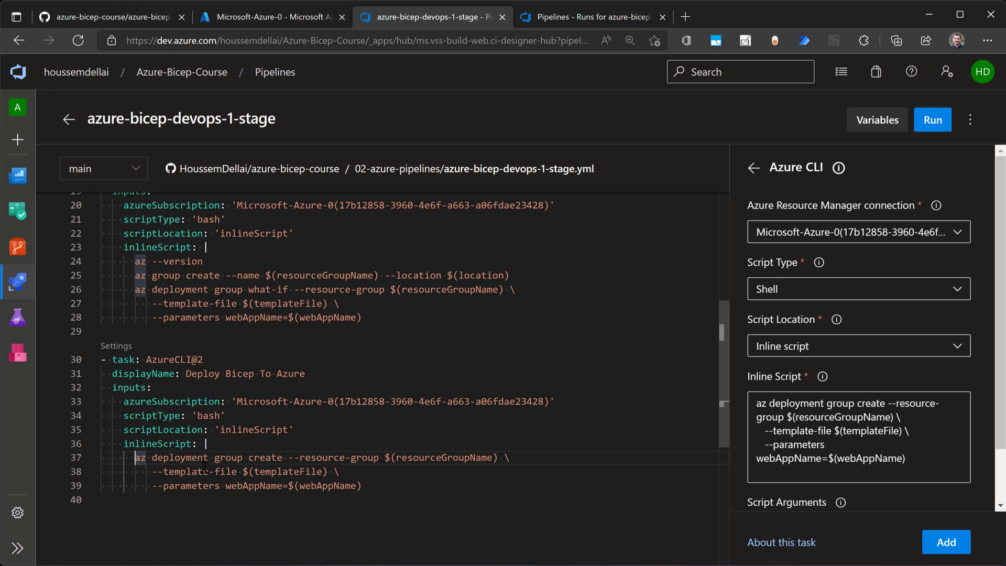
double_click(205, 457)
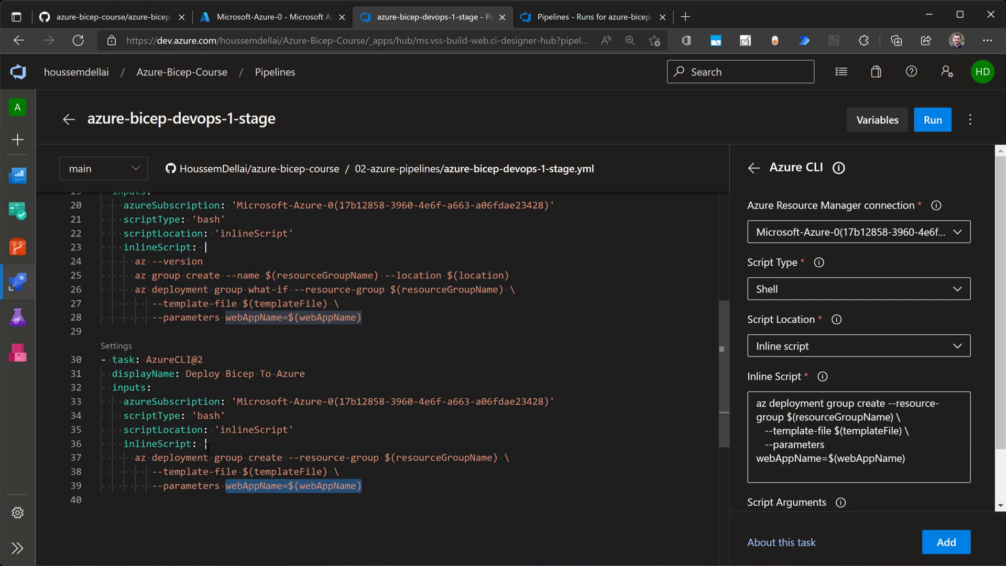
click(364, 485)
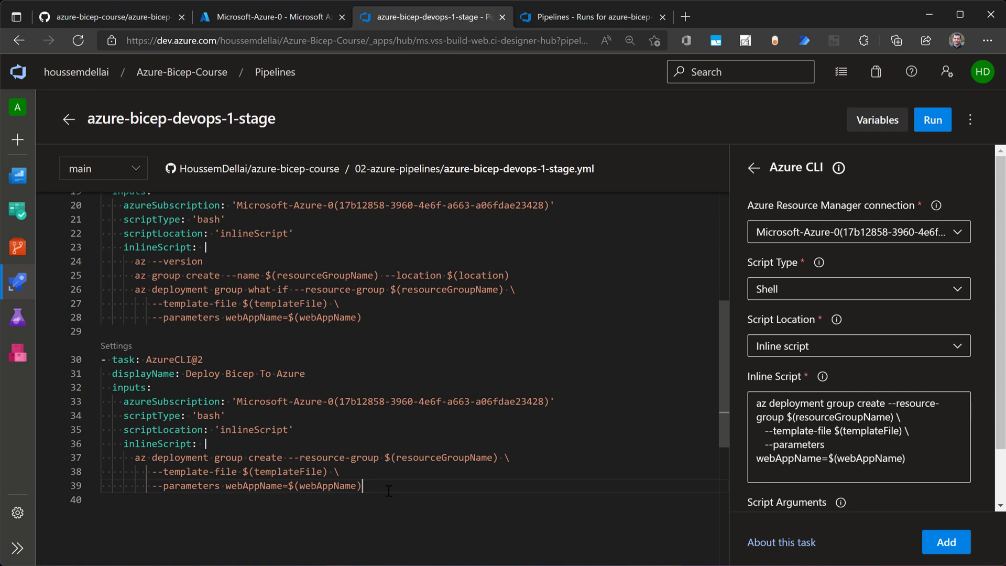
scroll(up, 3)
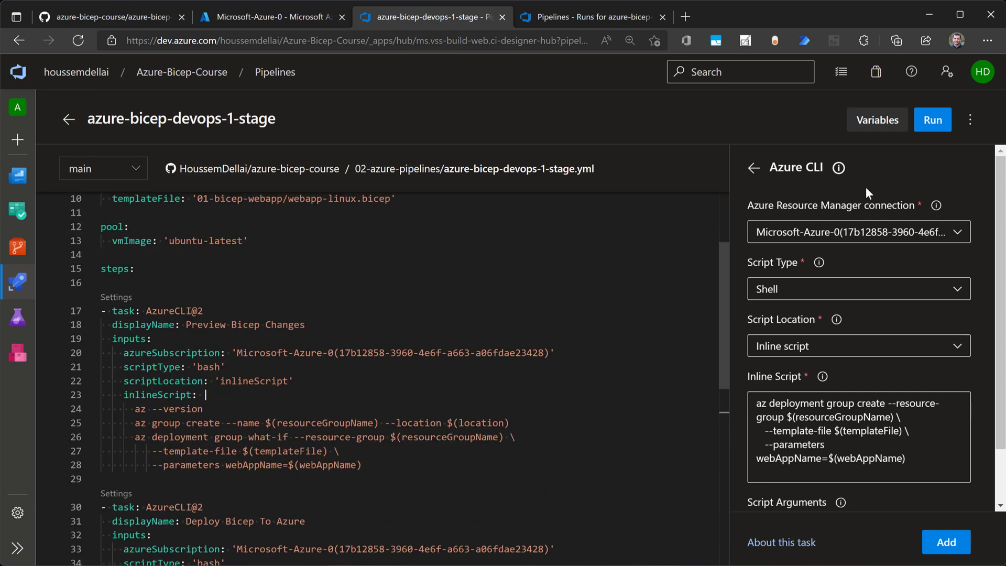
Run the pipeline manually on main, follow the Preview Bicep Changes step, then show the run history
click(932, 120)
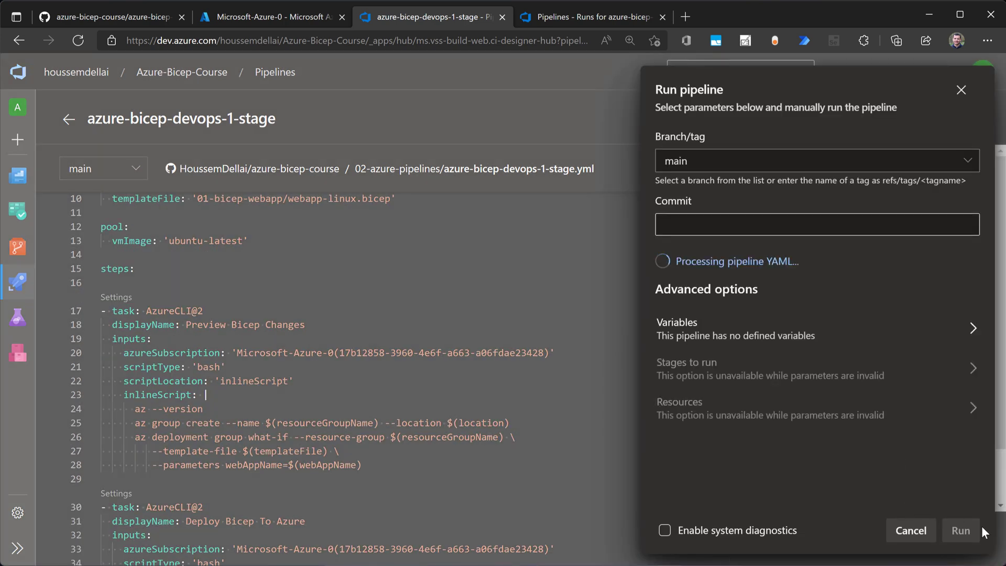
click(960, 531)
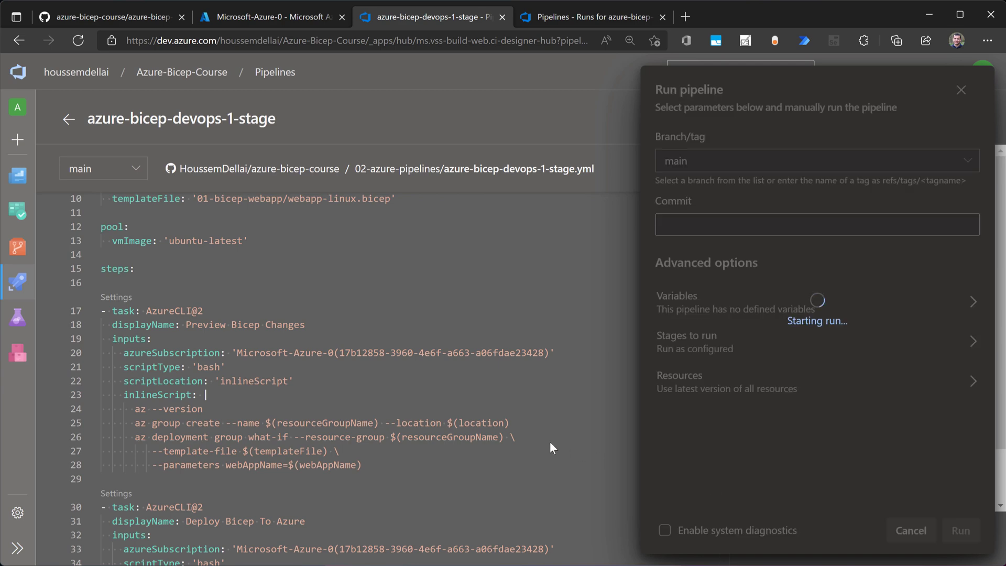
click(961, 530)
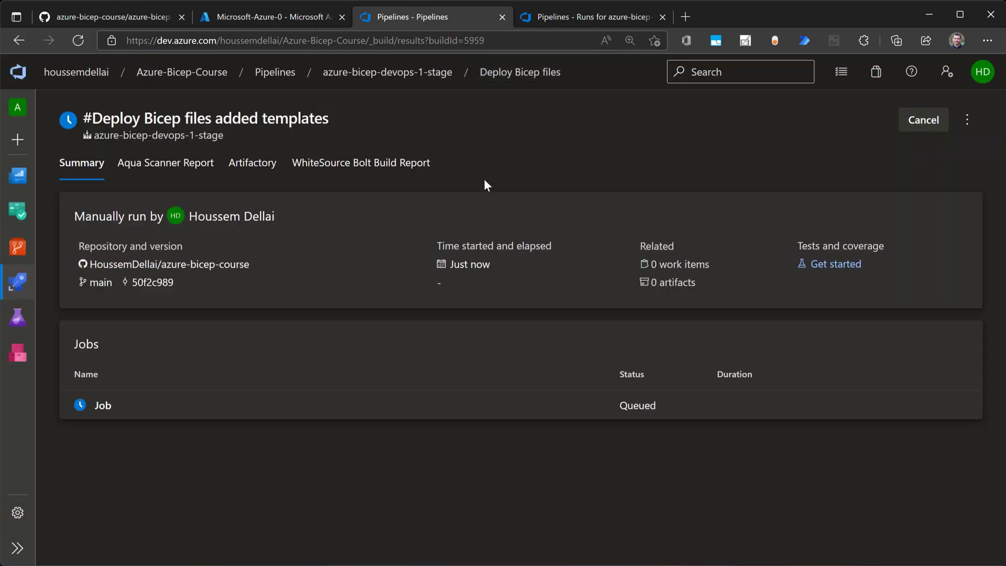
click(102, 404)
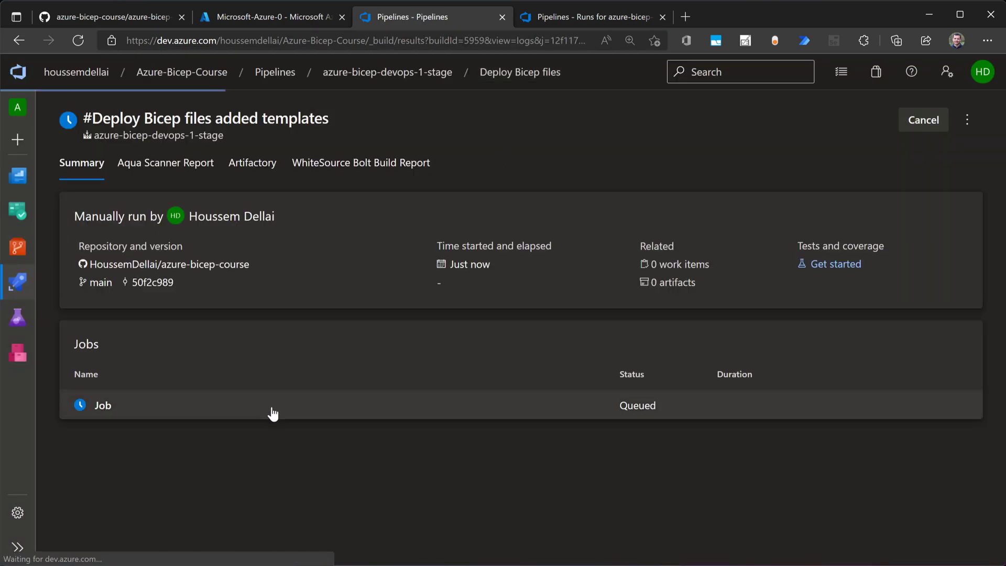
click(103, 404)
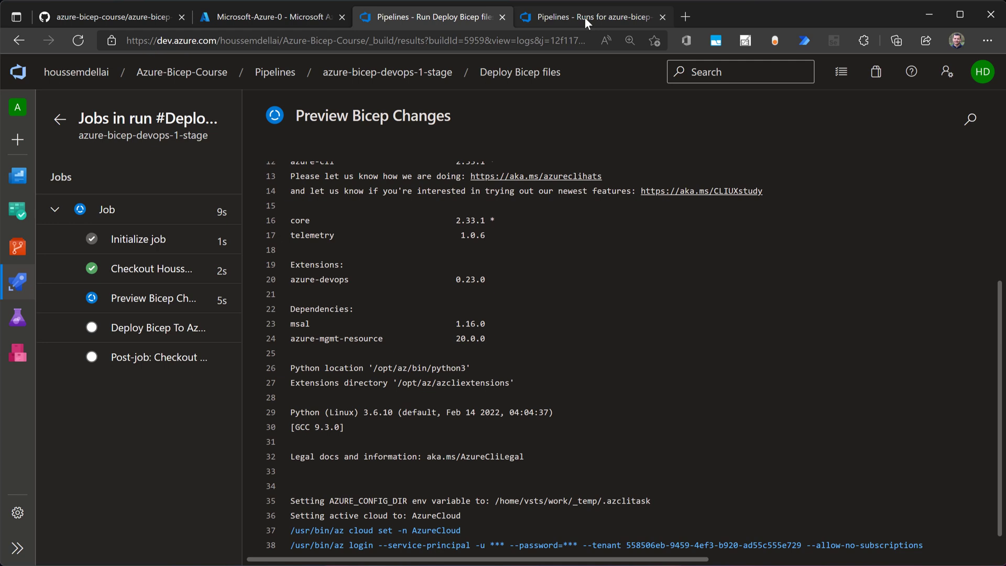
click(587, 16)
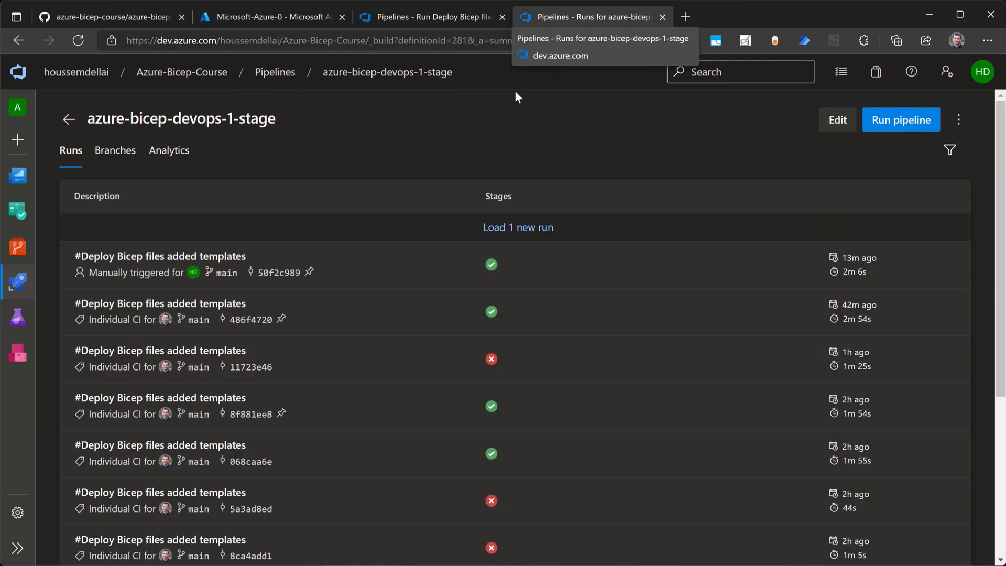
mouse_move(490, 264)
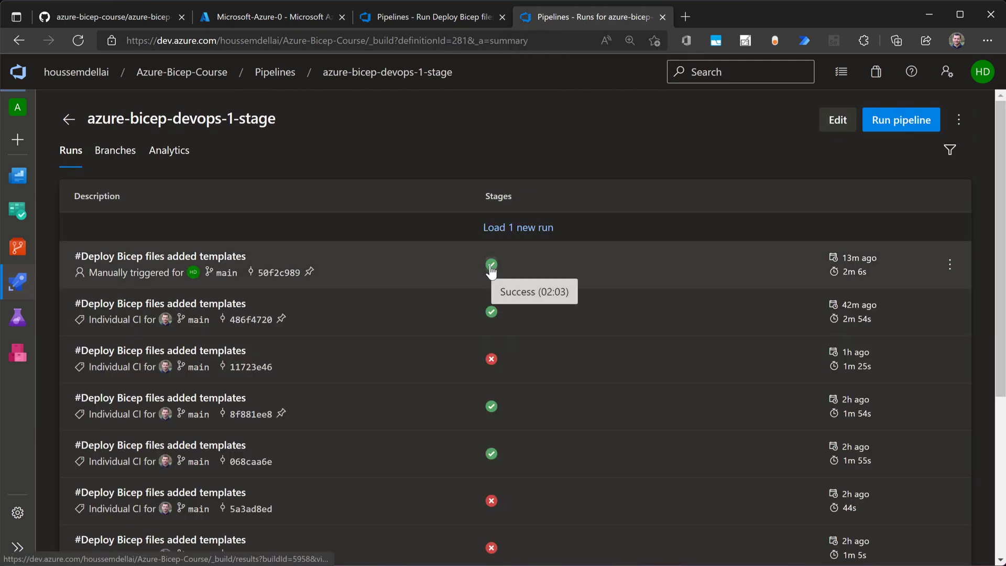
In the latest successful run, highlight the preview's 2-resources-to-create line, then view the Deploy Bicep To Azure log
click(491, 265)
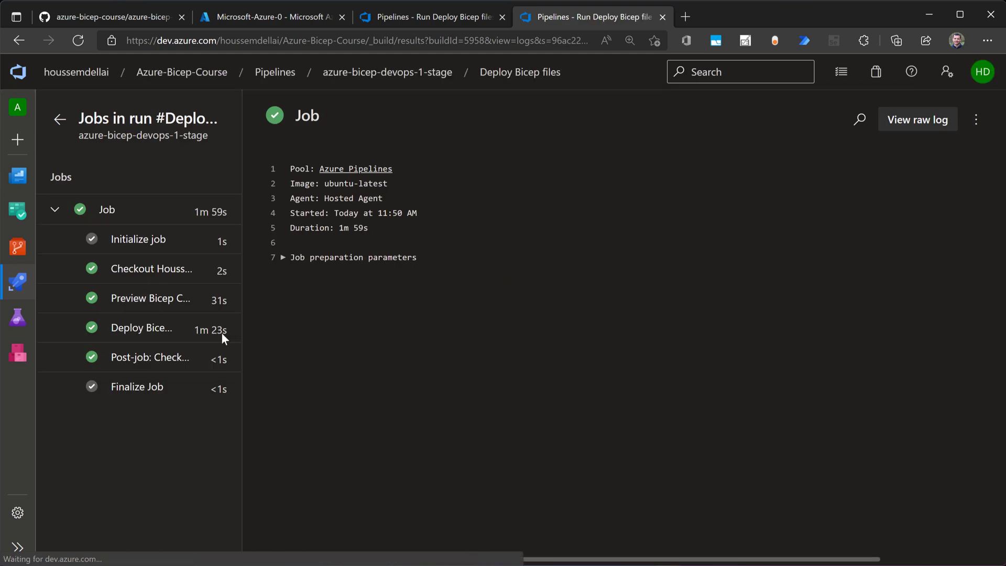
click(150, 297)
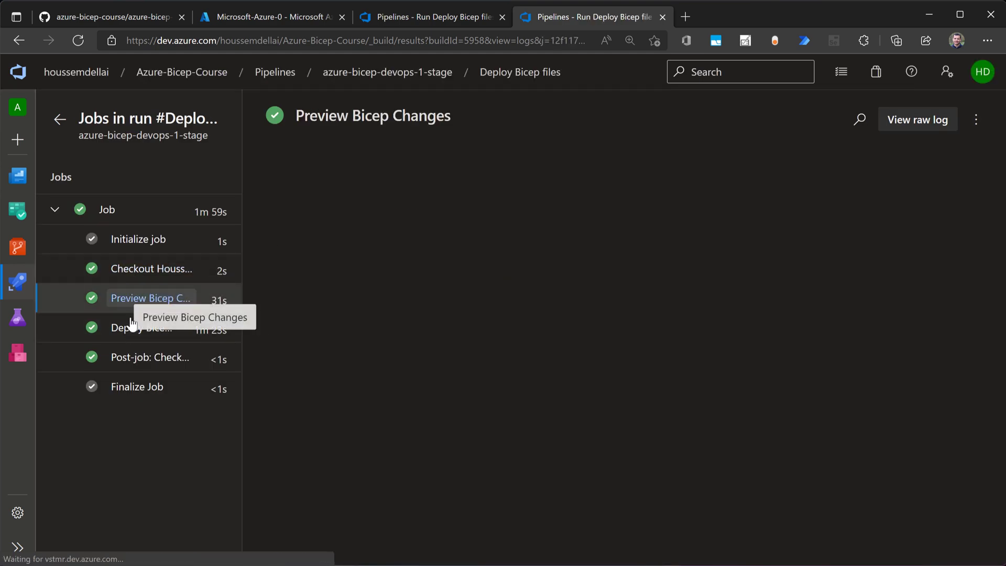
click(150, 298)
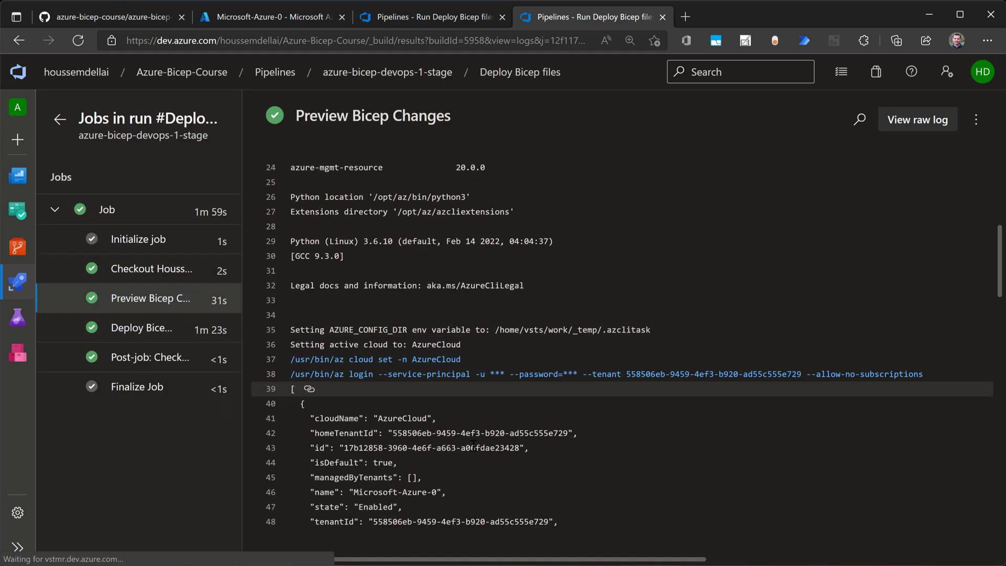
scroll(down, 3)
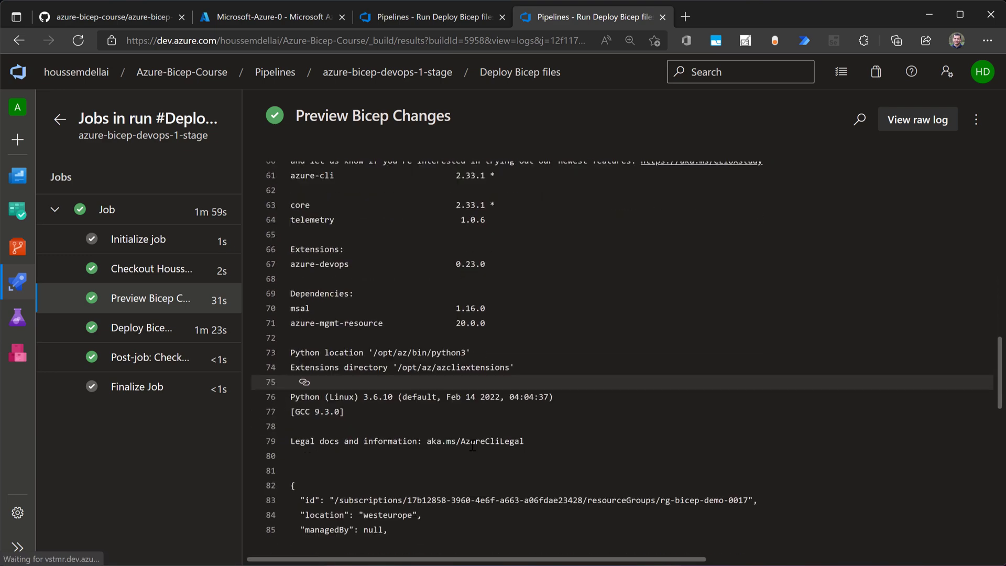
scroll(down, 3)
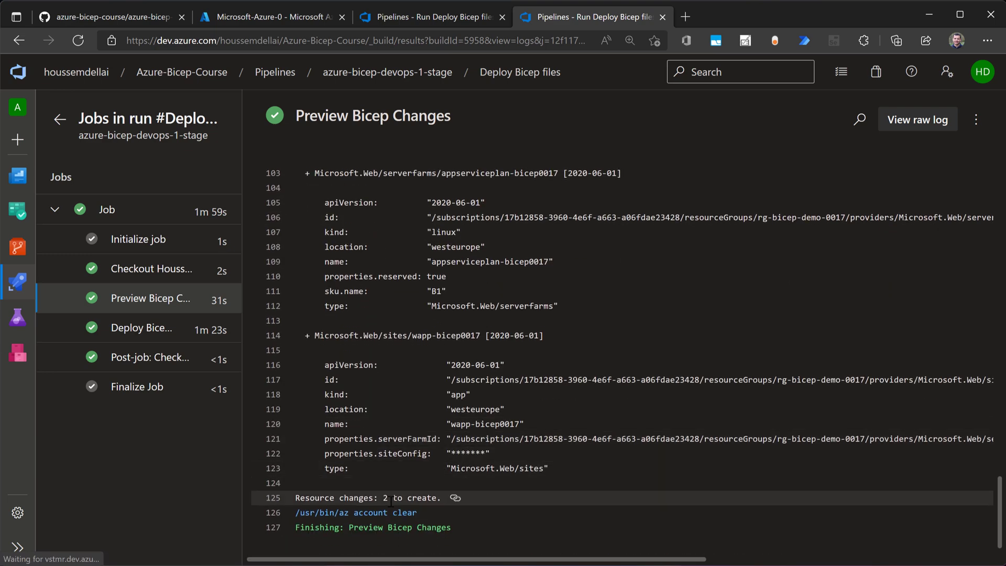
double_click(368, 497)
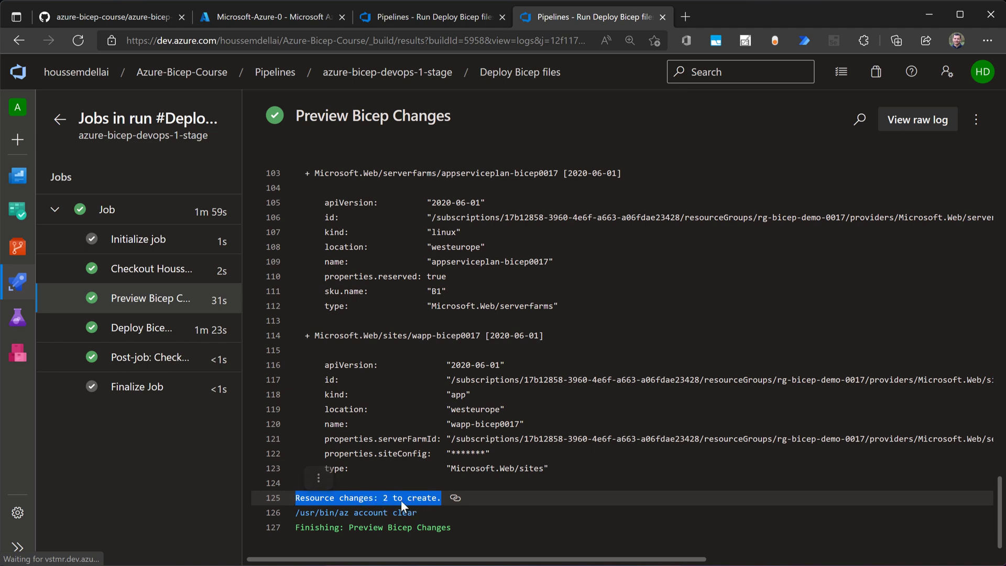
mouse_move(189, 367)
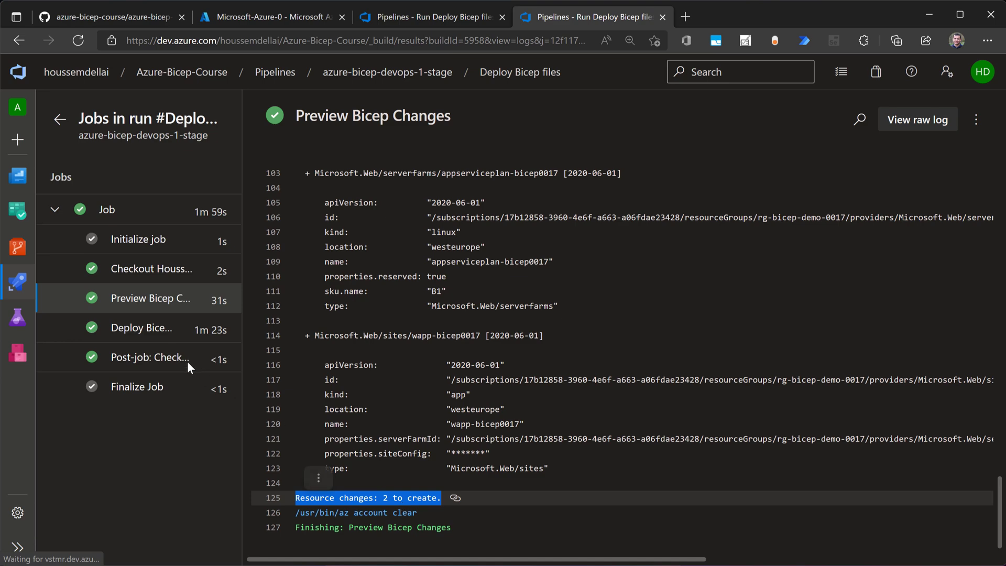
click(141, 328)
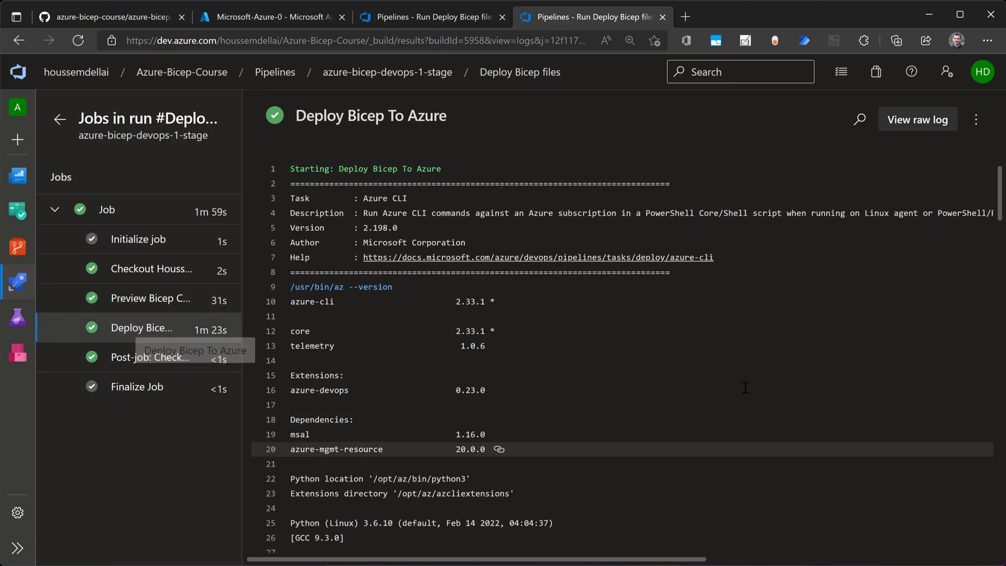
Review the Deploy Bicep To Azure log's Succeeded result, then return to the Azure portal resource groups list
scroll(down, 3)
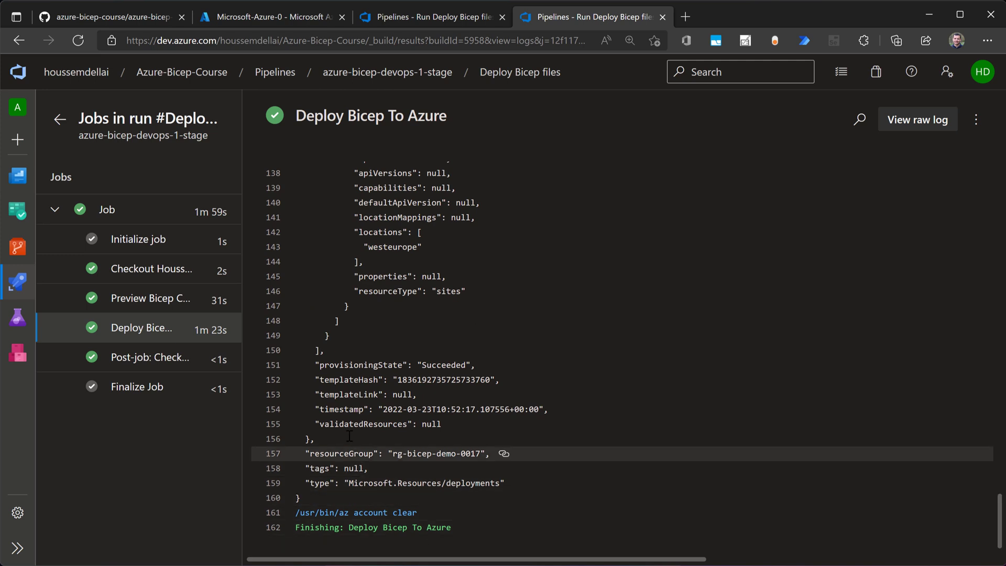
scroll(up, 3)
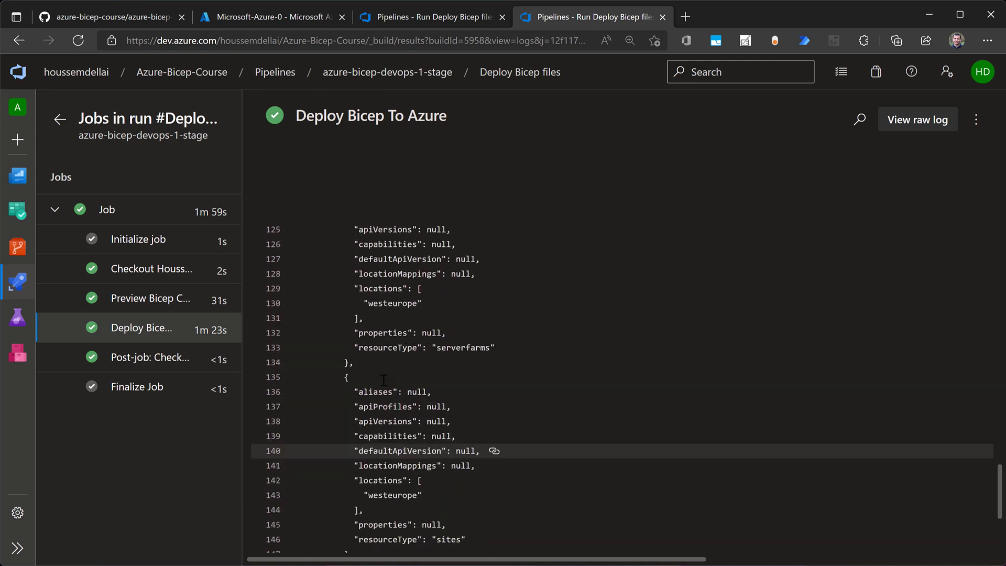
scroll(up, 3)
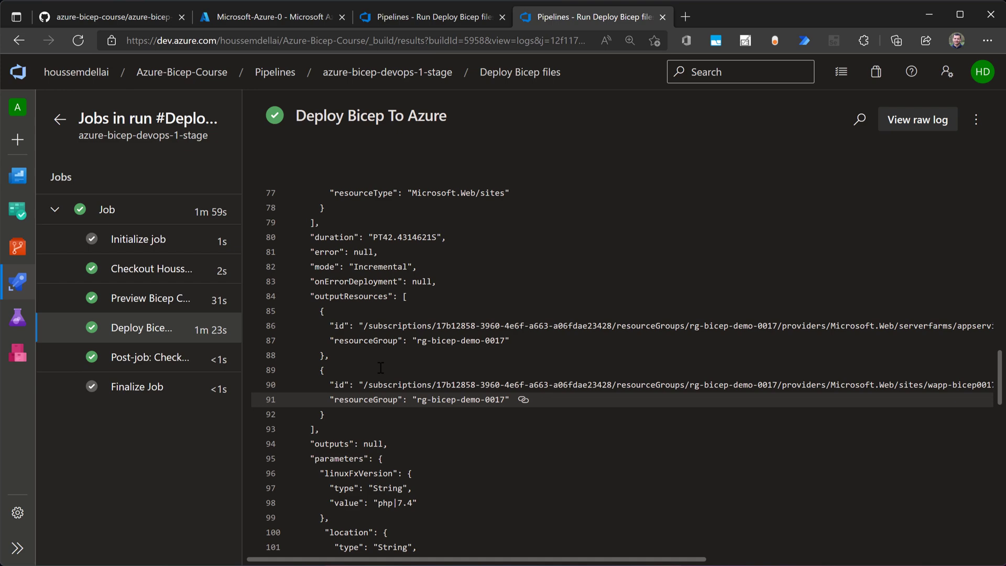
scroll(up, 3)
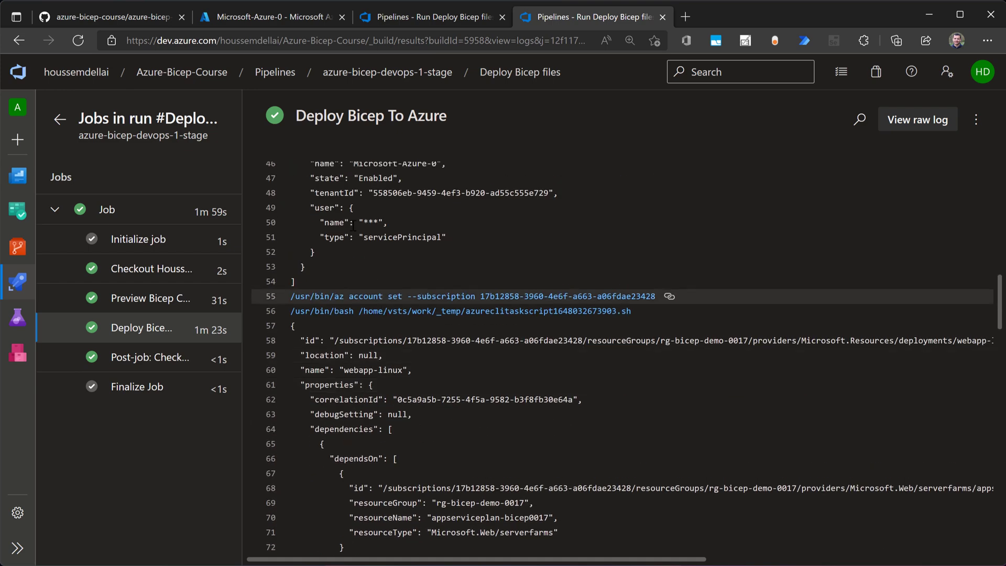
click(272, 16)
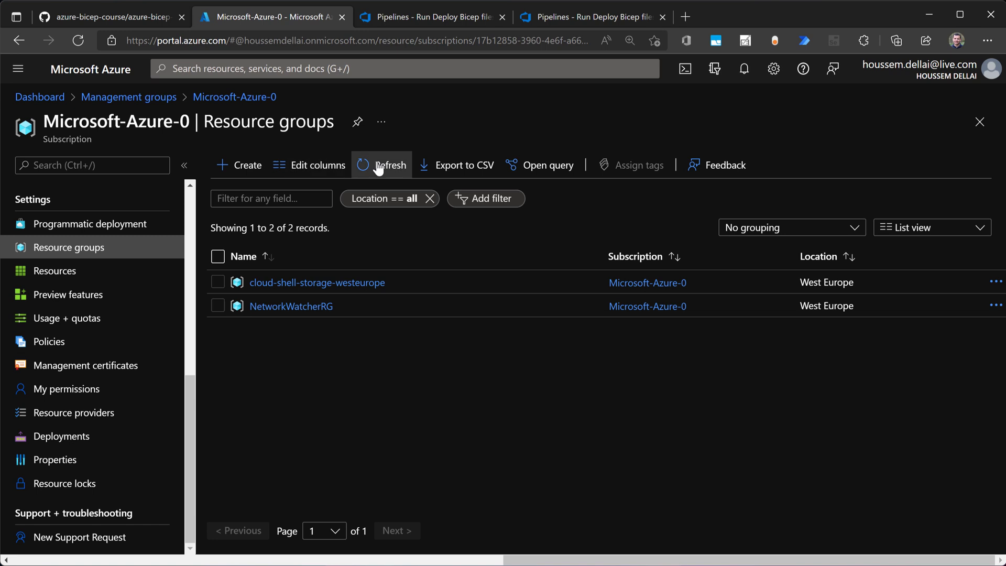
Refresh Resource groups, enter rg-bicep-demo-0017 and go to the wapp-bicep0017 web app
click(382, 164)
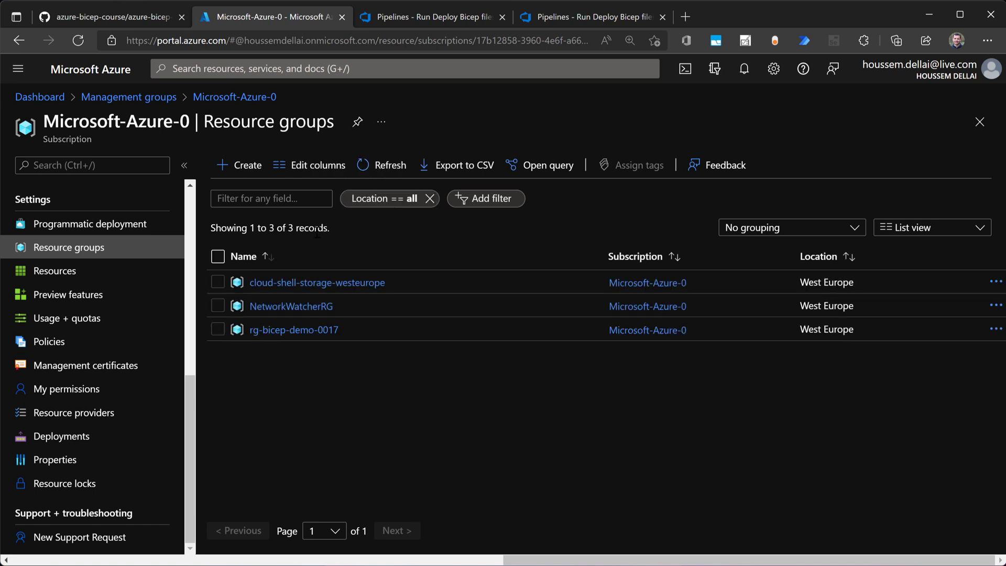
mouse_move(292, 329)
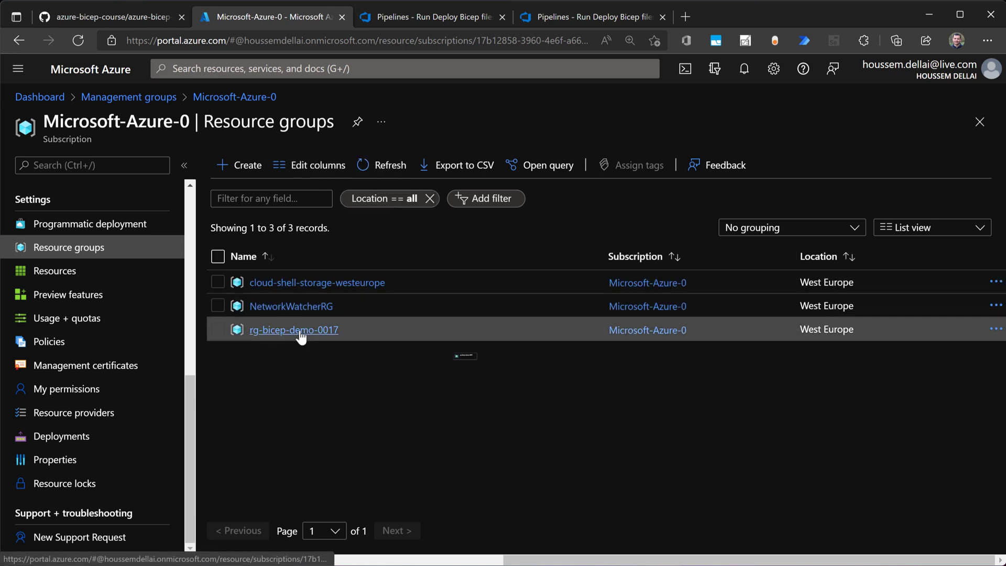
click(293, 330)
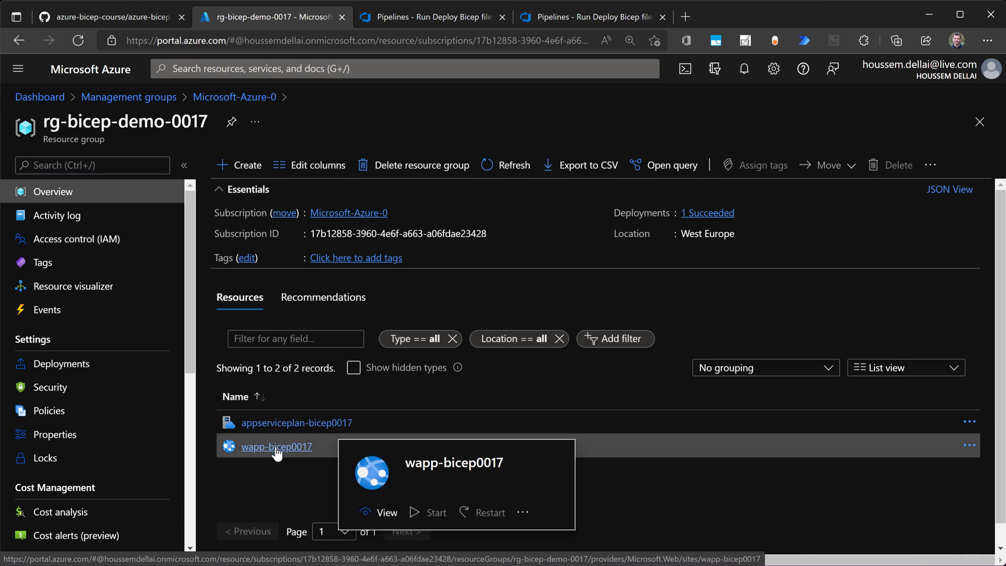
click(276, 447)
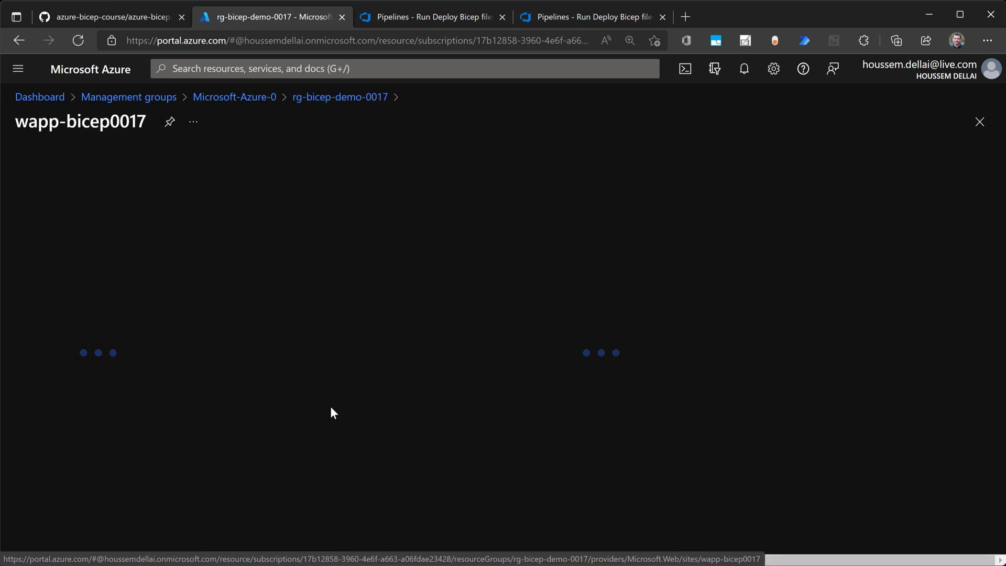